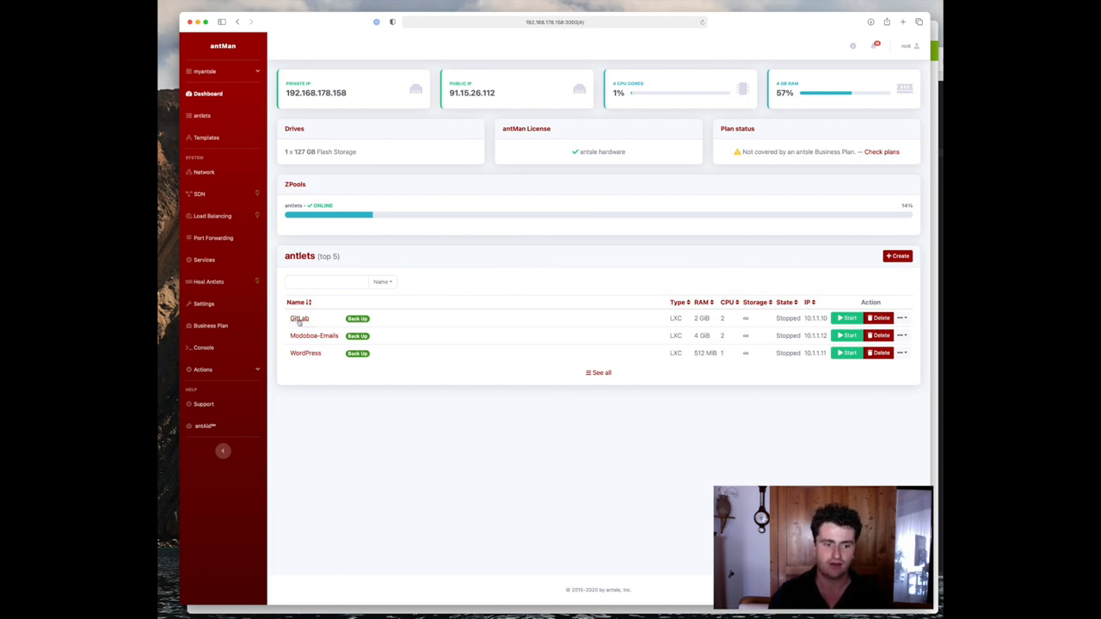
{"action": "mouse_move", "coordinate": [458, 315]}
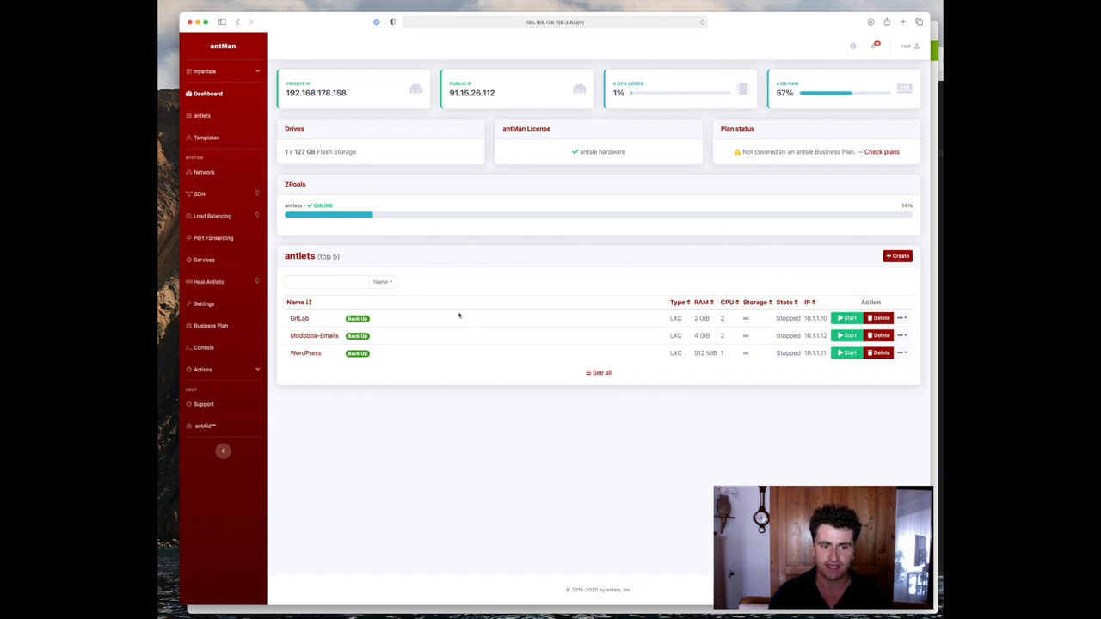
- Review the GitLab antlet's details, virtual drives and network cards, then return to the dashboard
{"action": "left_click", "coordinate": [299, 317]}
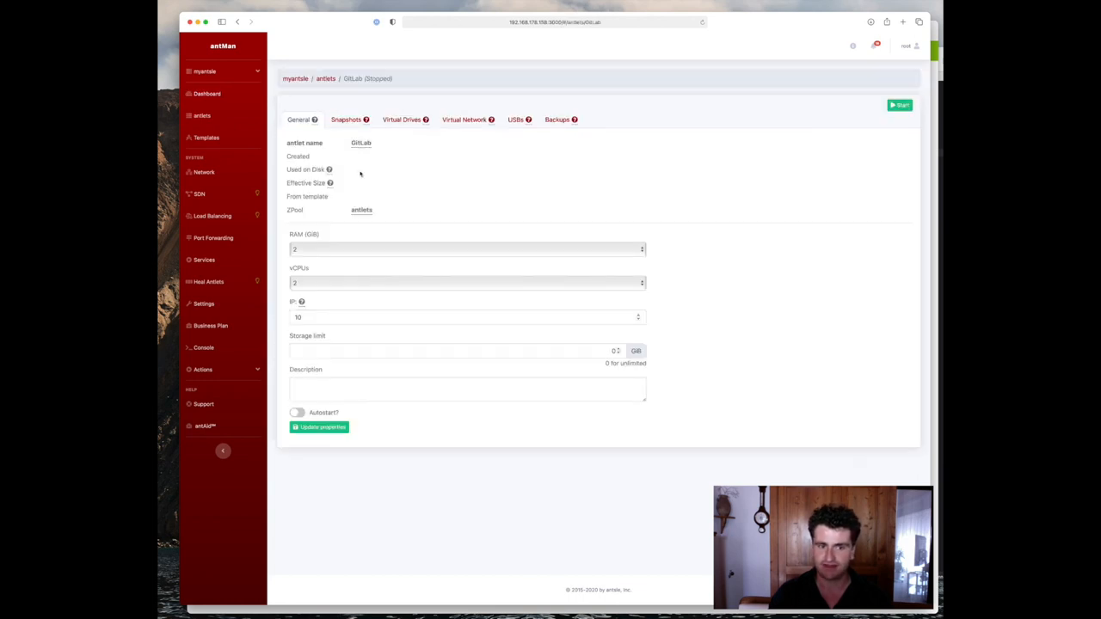
{"action": "left_click", "coordinate": [402, 119]}
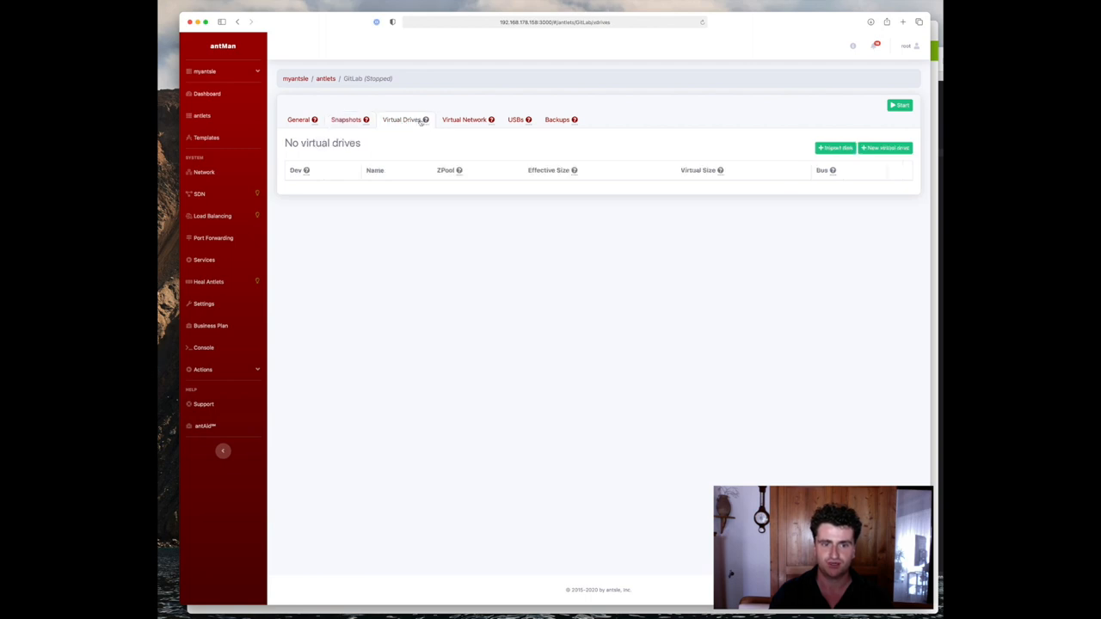
{"action": "left_click", "coordinate": [465, 120]}
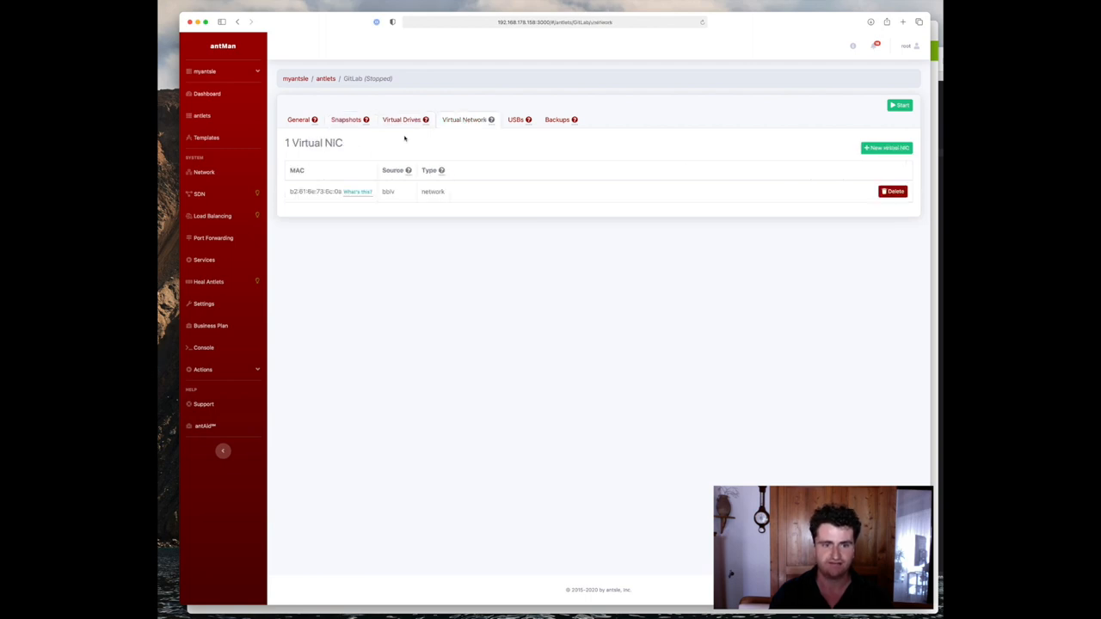
{"action": "left_click", "coordinate": [325, 78]}
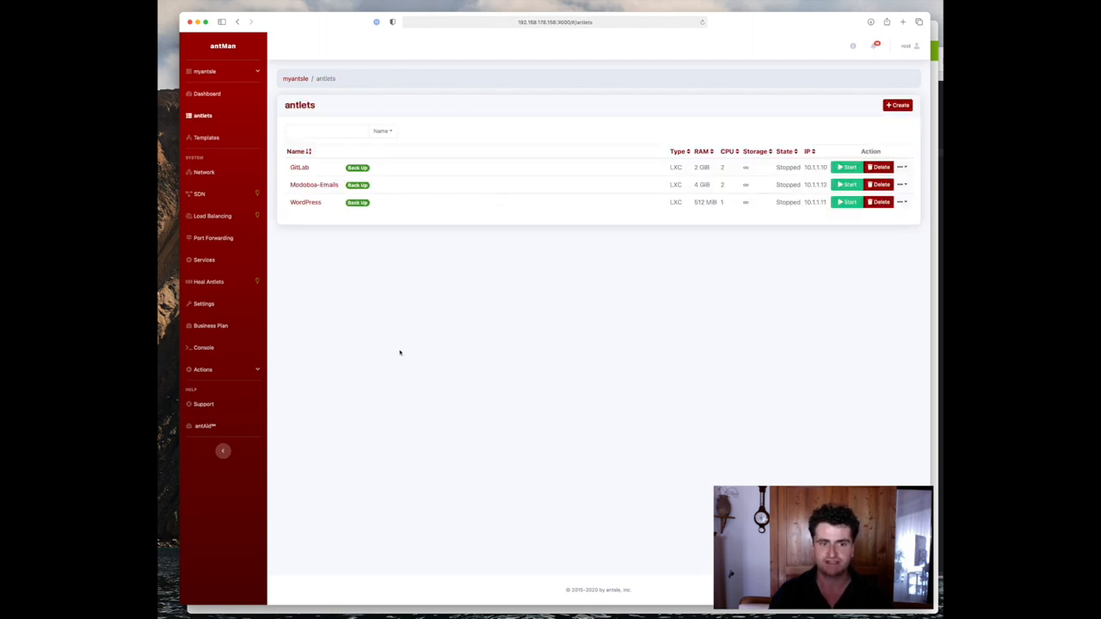
{"action": "left_click", "coordinate": [208, 93]}
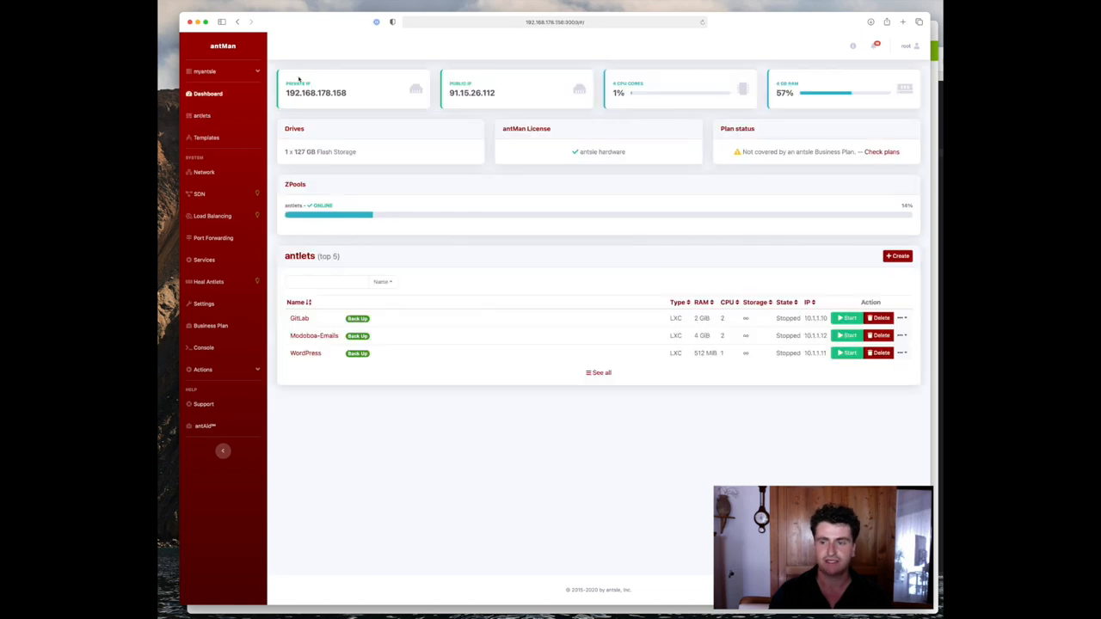
{"action": "mouse_move", "coordinate": [935, 251]}
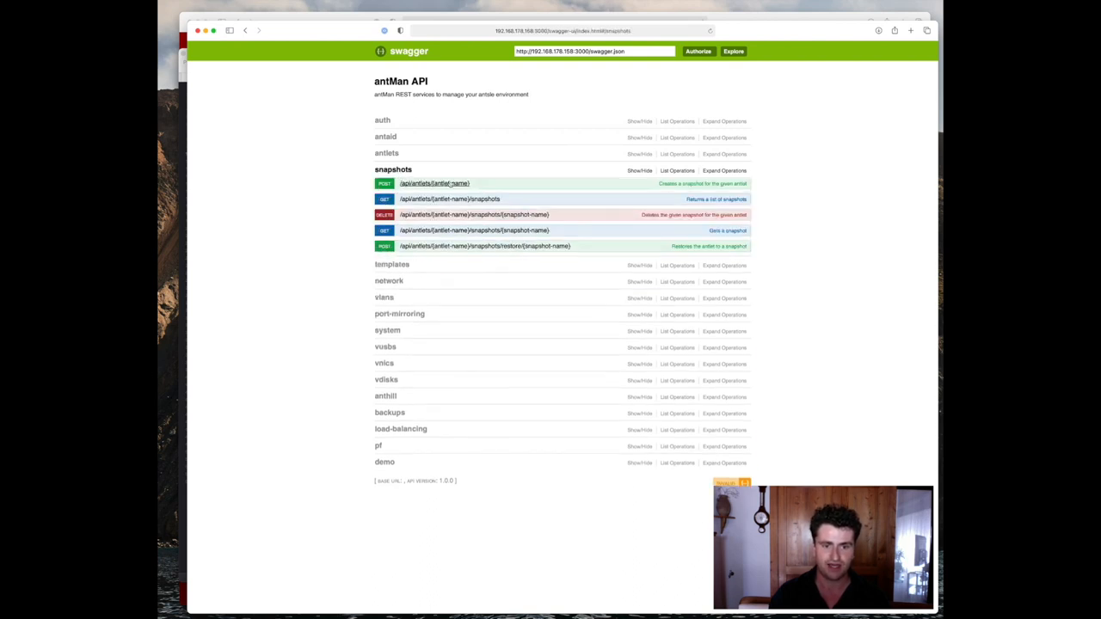
- Expand POST /api/antlets/{antlet-name} and scroll through its antlet-name and AntletsSnapshot parameters
{"action": "left_click", "coordinate": [433, 183]}
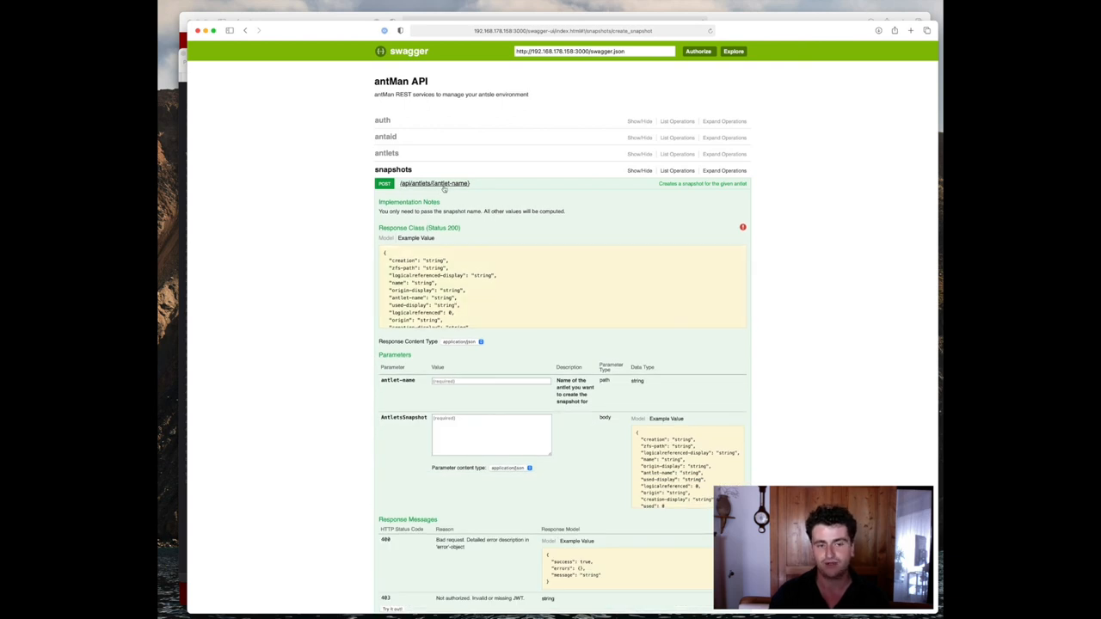
{"action": "mouse_move", "coordinate": [445, 376]}
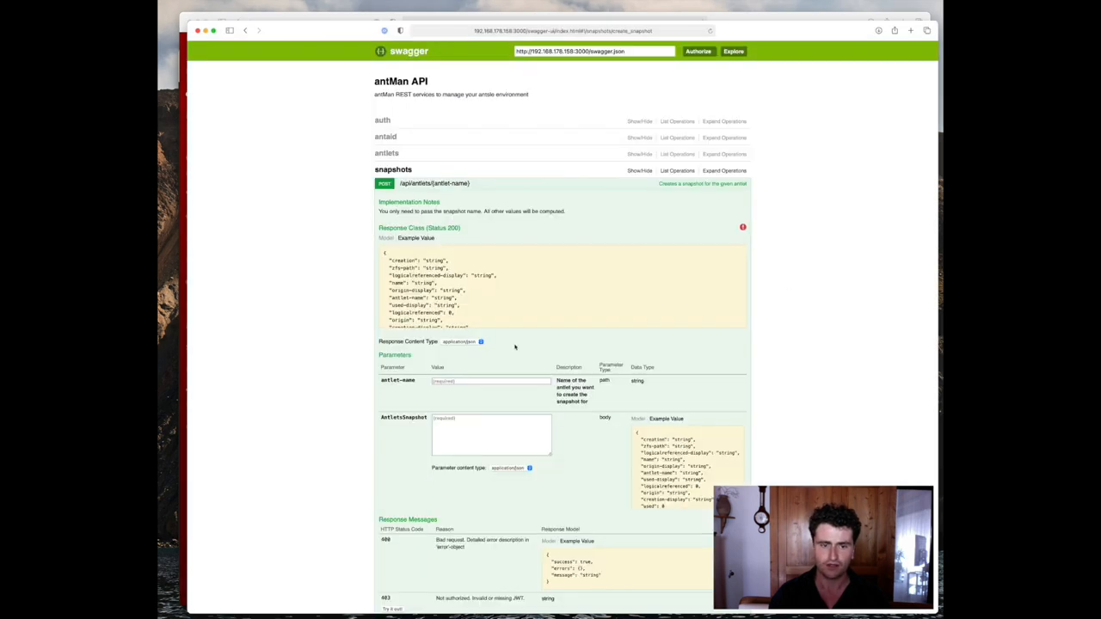
{"action": "scroll", "scroll_direction": "down", "scroll_amount": 3}
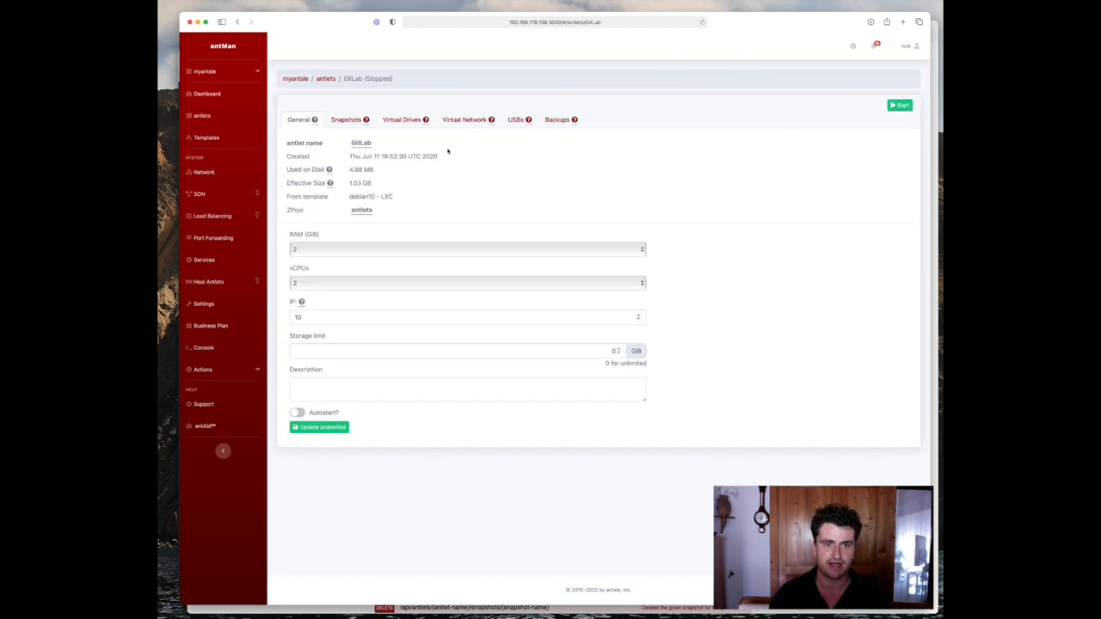
- Create a GitLab snapshot named my-new-snapshot from the Snapshots tab
{"action": "left_click", "coordinate": [347, 120]}
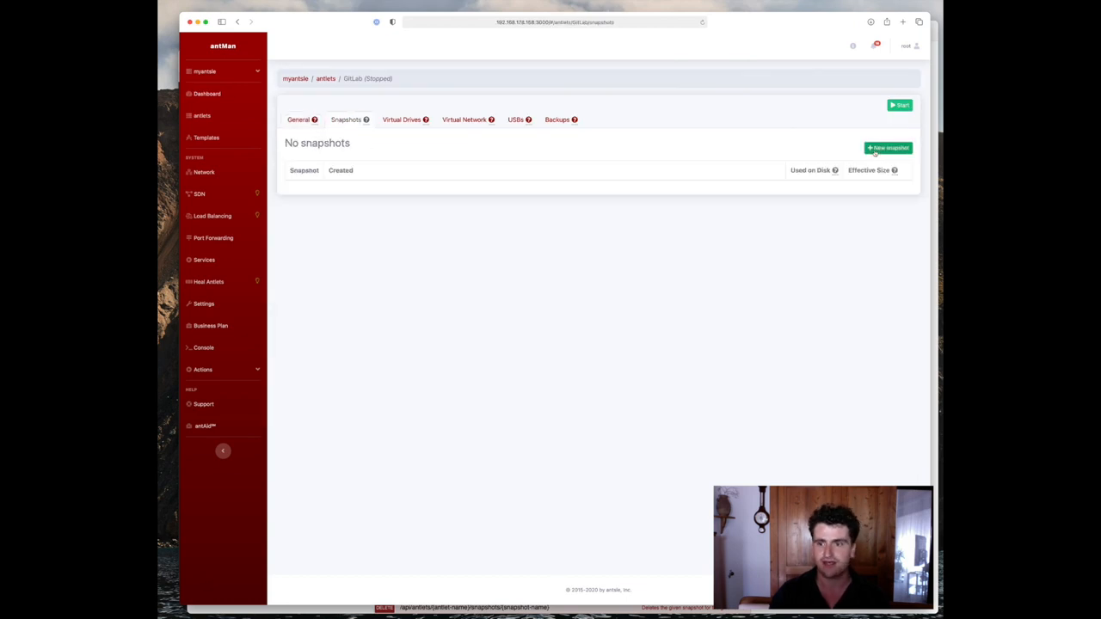
{"action": "left_click", "coordinate": [888, 147]}
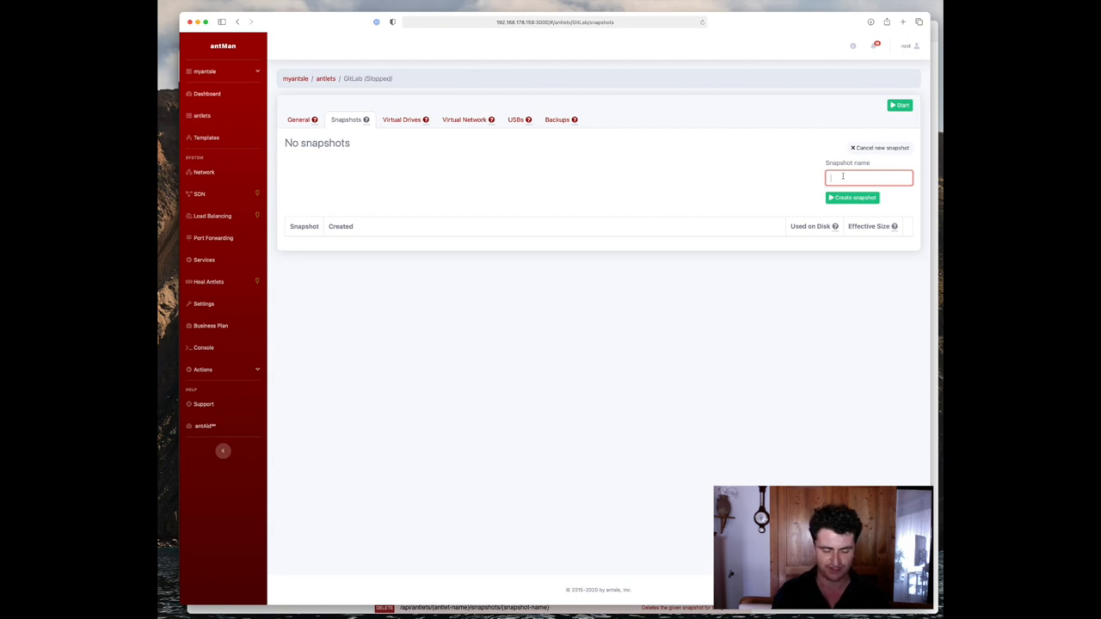
{"action": "type", "text": "my"}
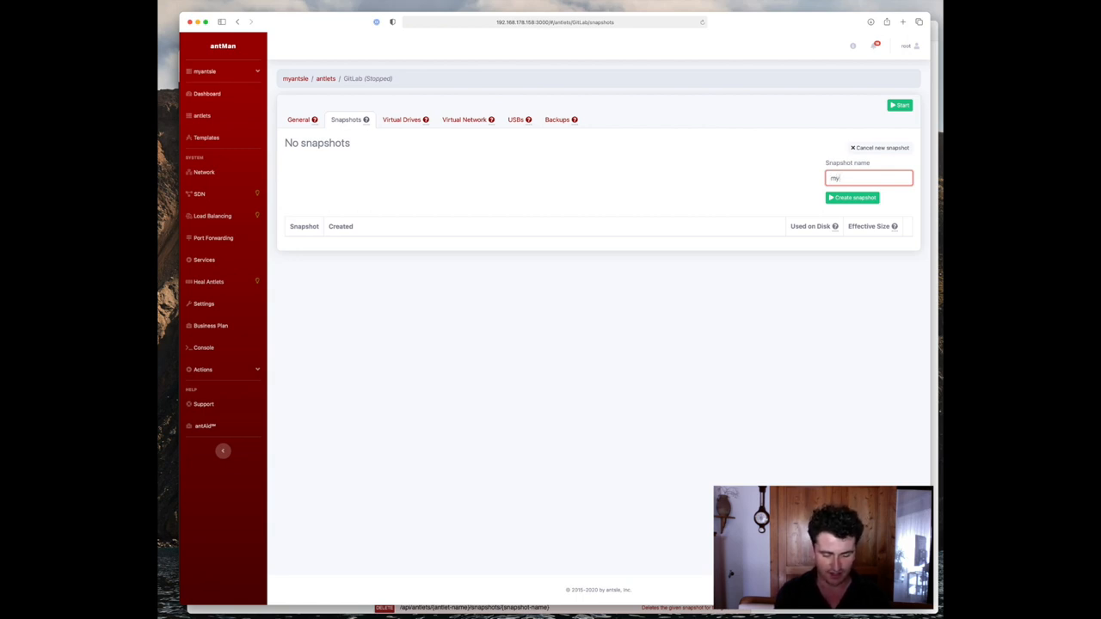
{"action": "type", "text": "-new-snapshot"}
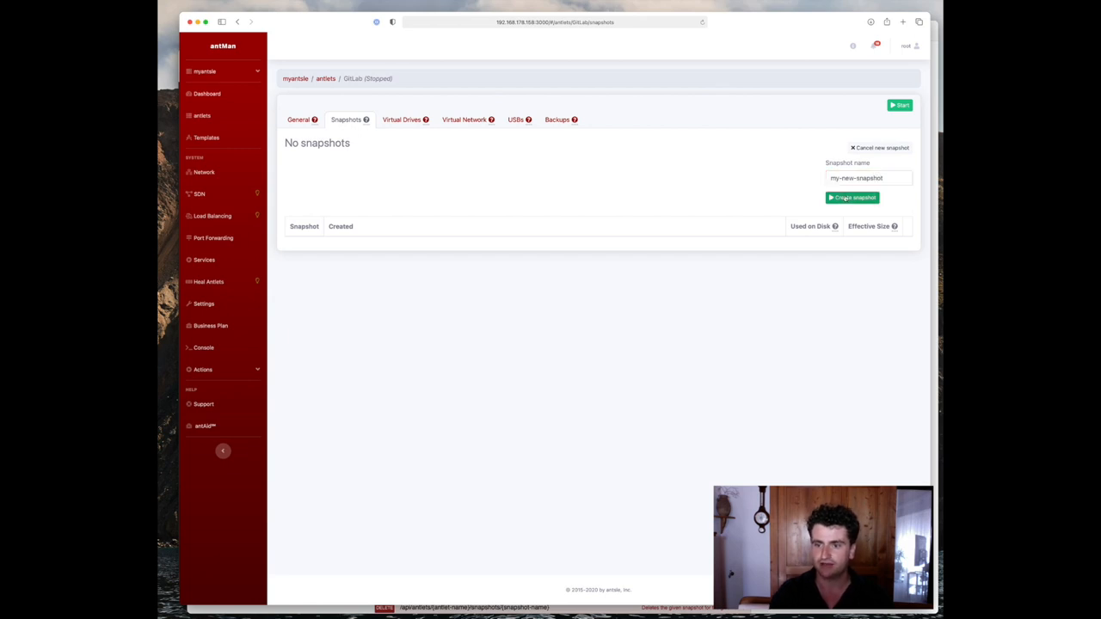
{"action": "left_click", "coordinate": [851, 198]}
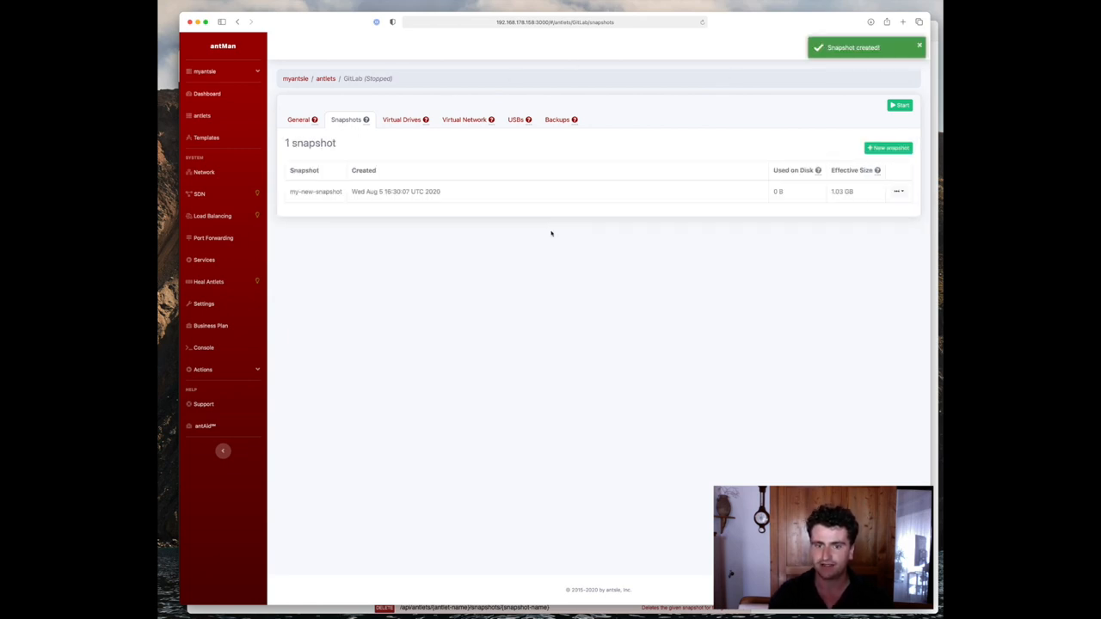
{"action": "mouse_move", "coordinate": [675, 213]}
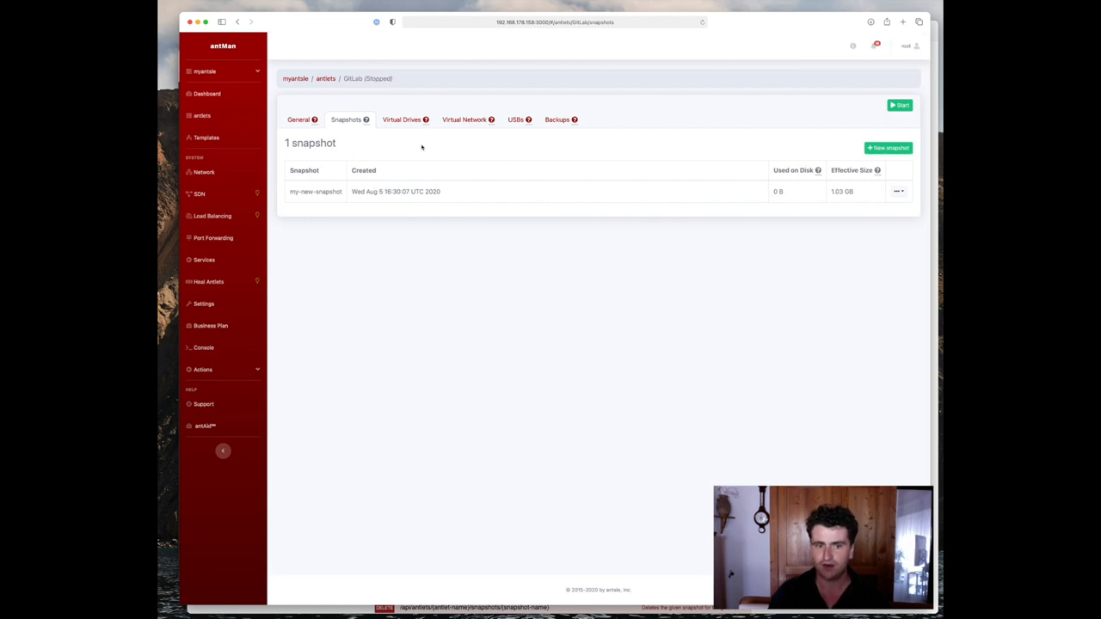
- Back in the API docs, expand the antlets section's GET /api/antlets to see its response
{"action": "left_click", "coordinate": [325, 78]}
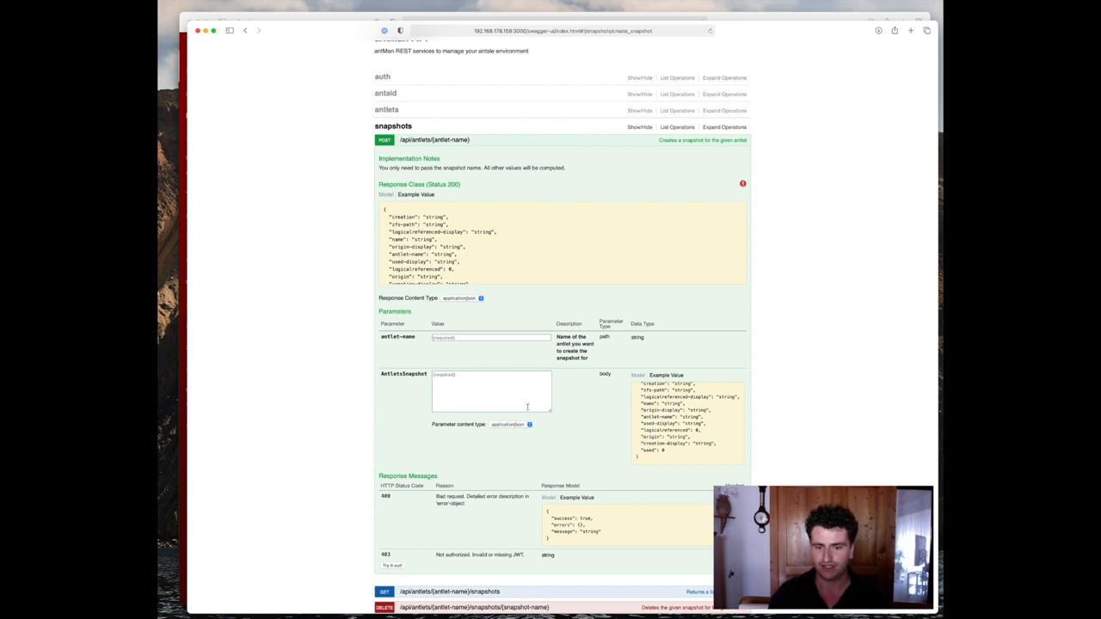
{"action": "mouse_move", "coordinate": [415, 341]}
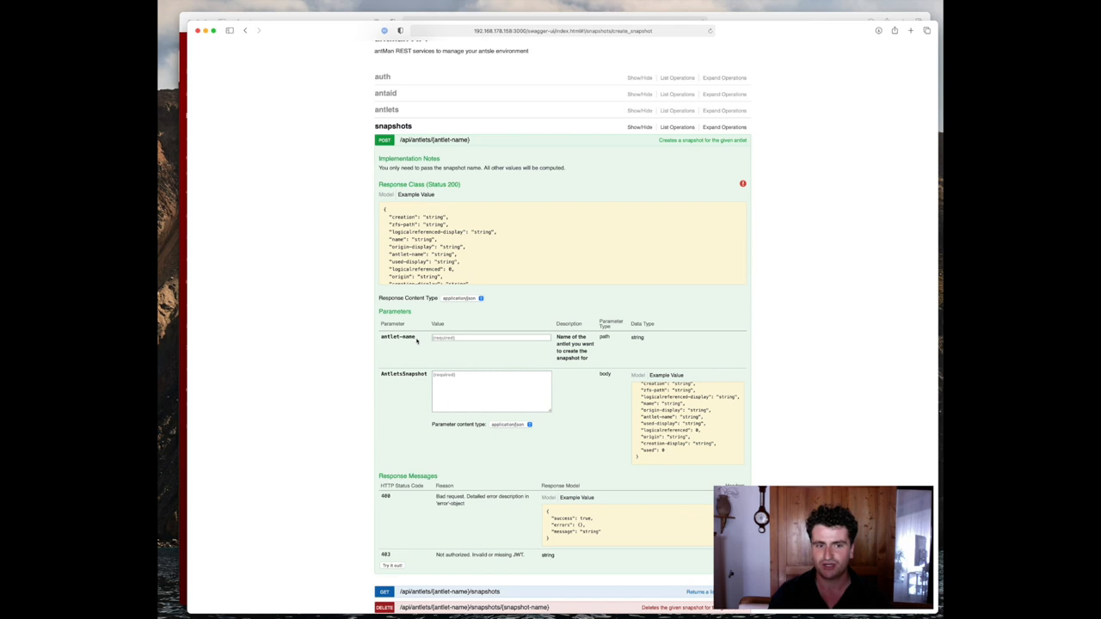
{"action": "scroll", "scroll_direction": "up", "scroll_amount": 3}
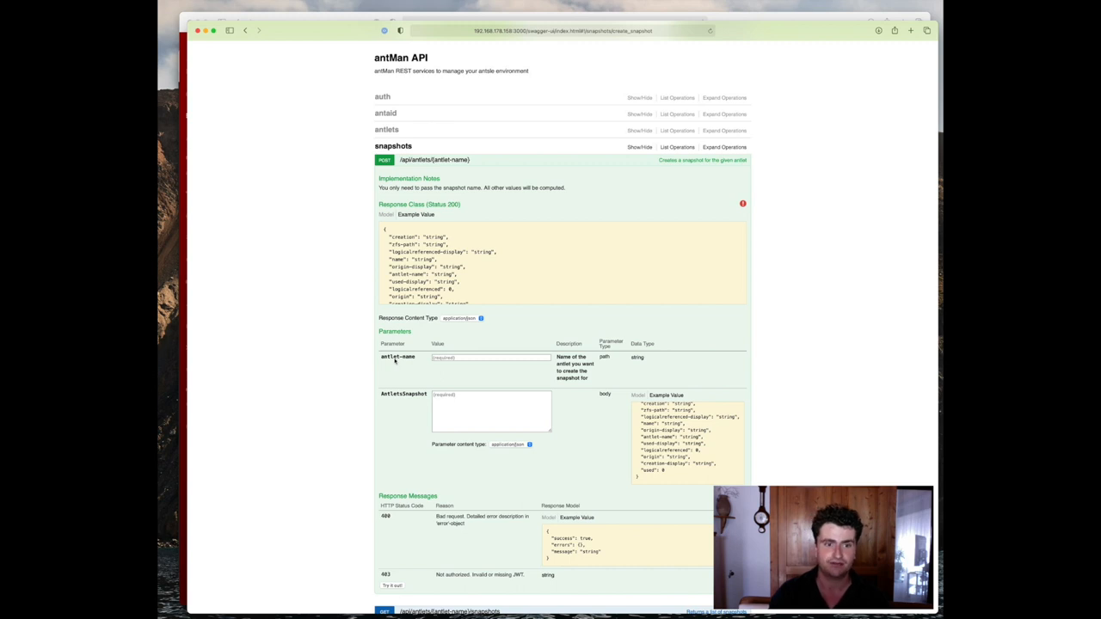
{"action": "left_click", "coordinate": [386, 129]}
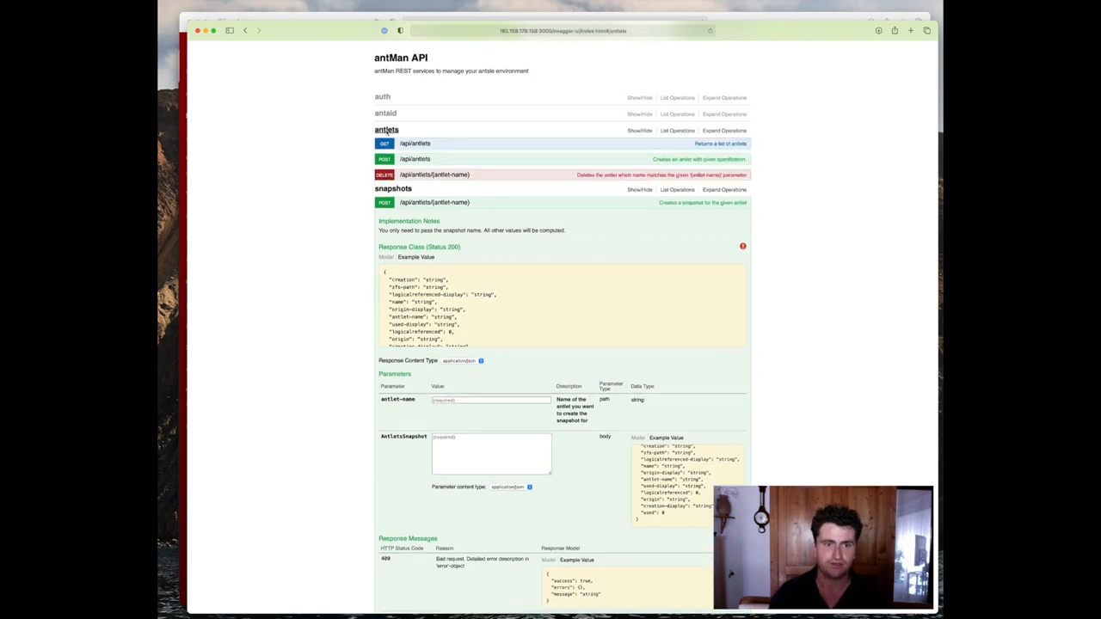
{"action": "left_click", "coordinate": [676, 129]}
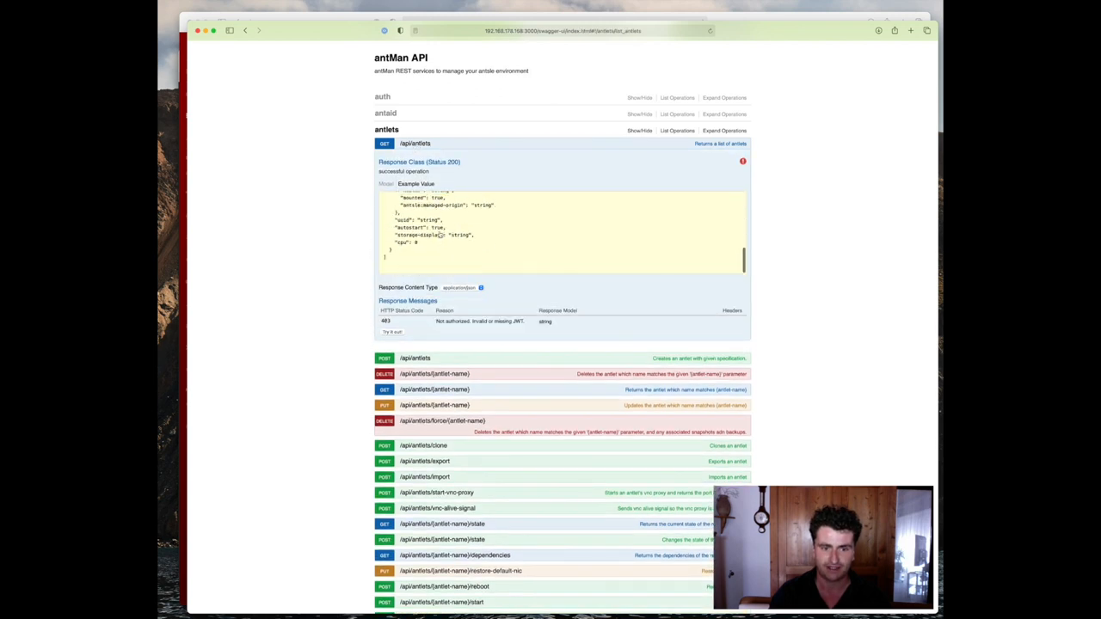
{"action": "scroll", "scroll_direction": "up", "scroll_amount": 3}
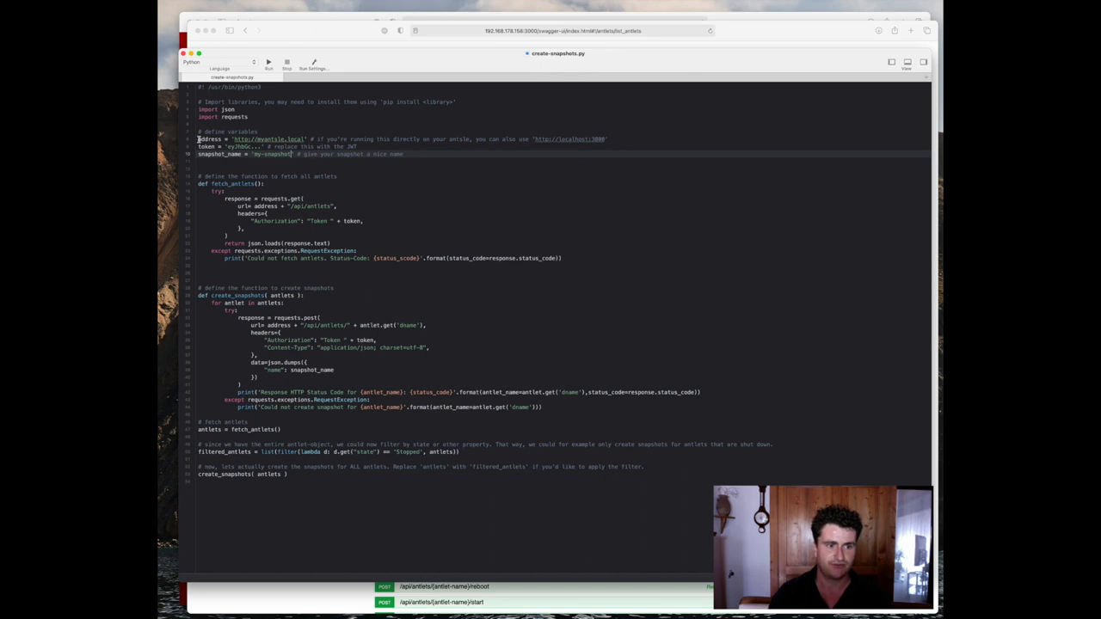
{"action": "double_click", "coordinate": [267, 139]}
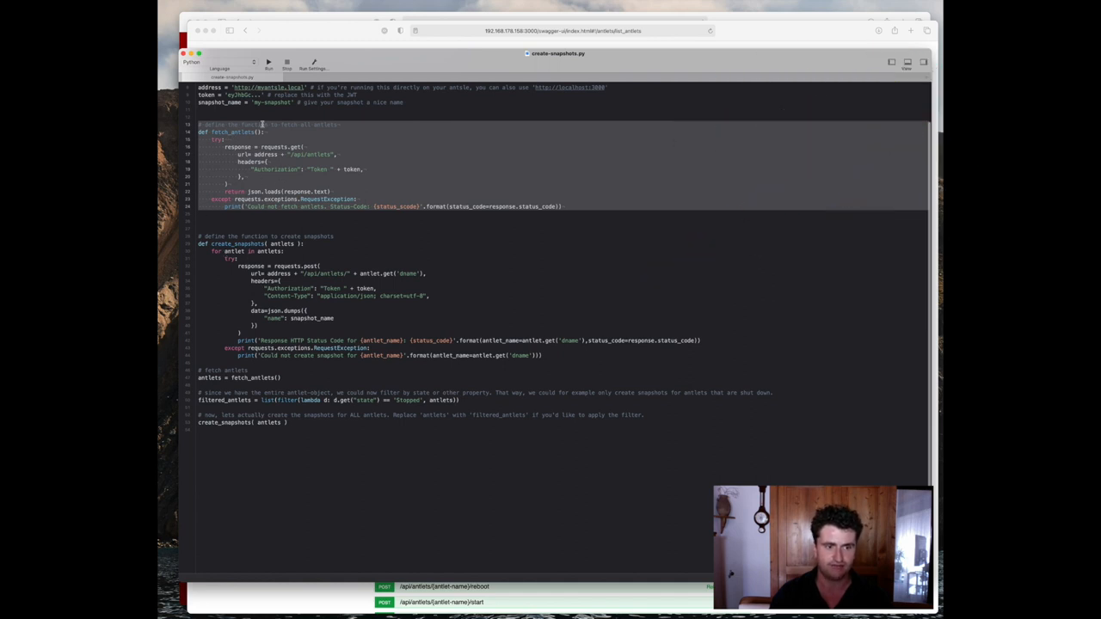
{"action": "mouse_move", "coordinate": [325, 275]}
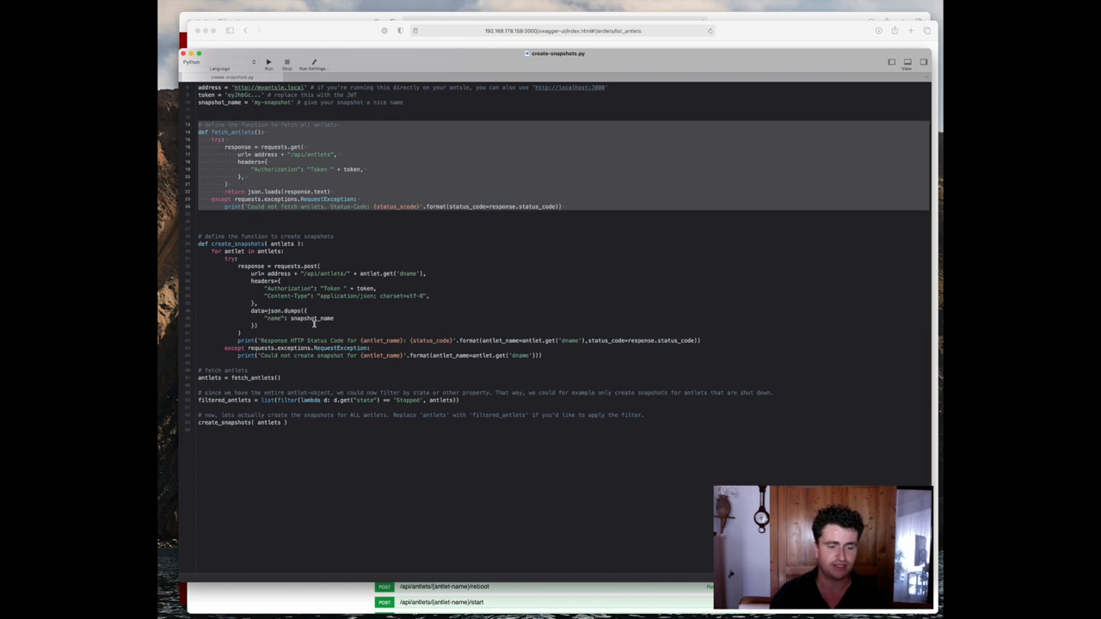
{"action": "mouse_move", "coordinate": [312, 330]}
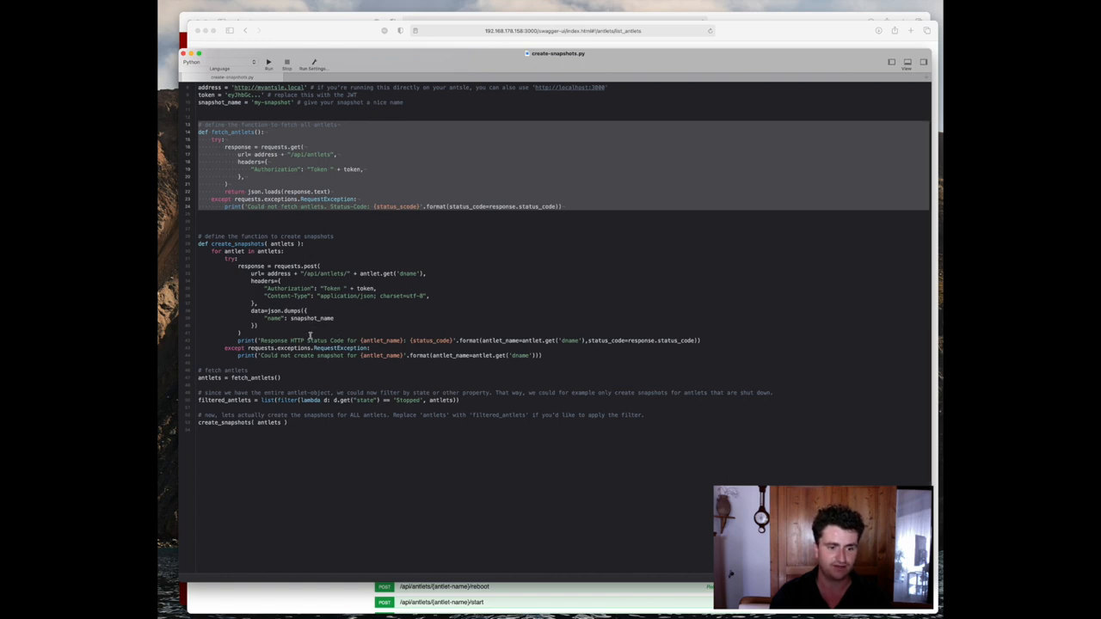
{"action": "mouse_move", "coordinate": [291, 413]}
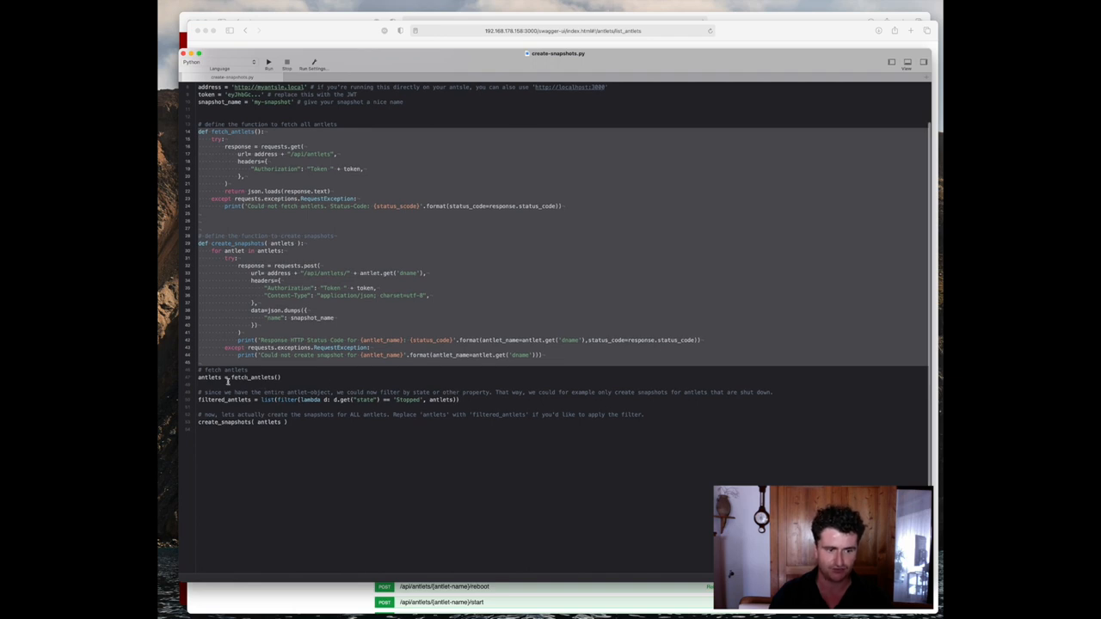
{"action": "double_click", "coordinate": [207, 377]}
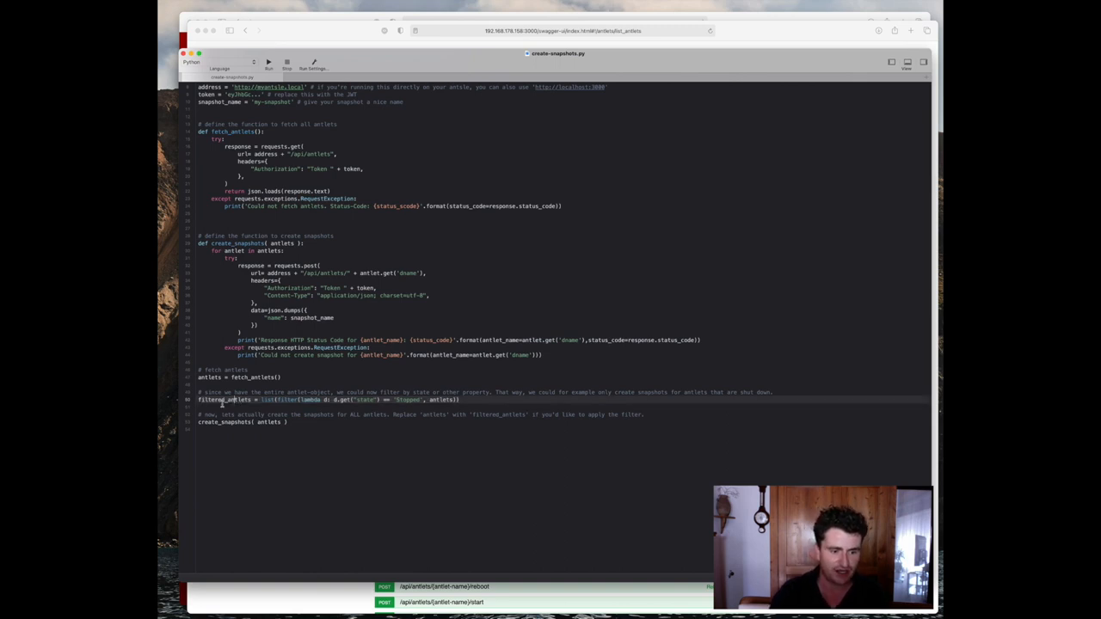
- Make the script's last line create_snapshots( filtered_antlets )
{"action": "double_click", "coordinate": [222, 399]}
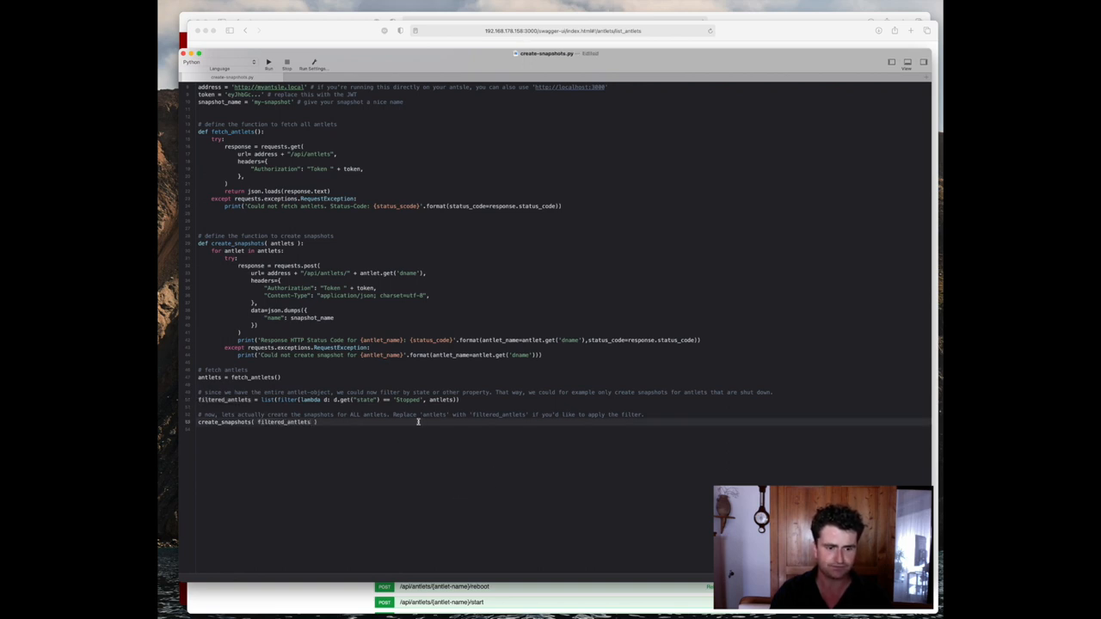
{"action": "scroll", "scroll_direction": "up", "scroll_amount": 3}
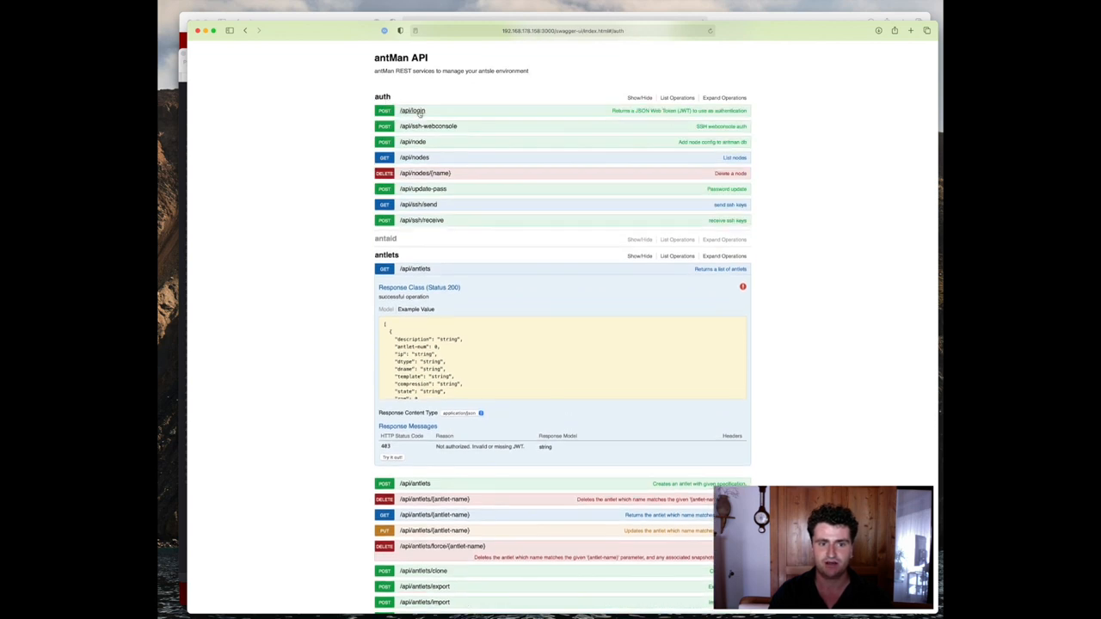
- Send the /api/login request with the root username and password to obtain a token
{"action": "left_click", "coordinate": [412, 110]}
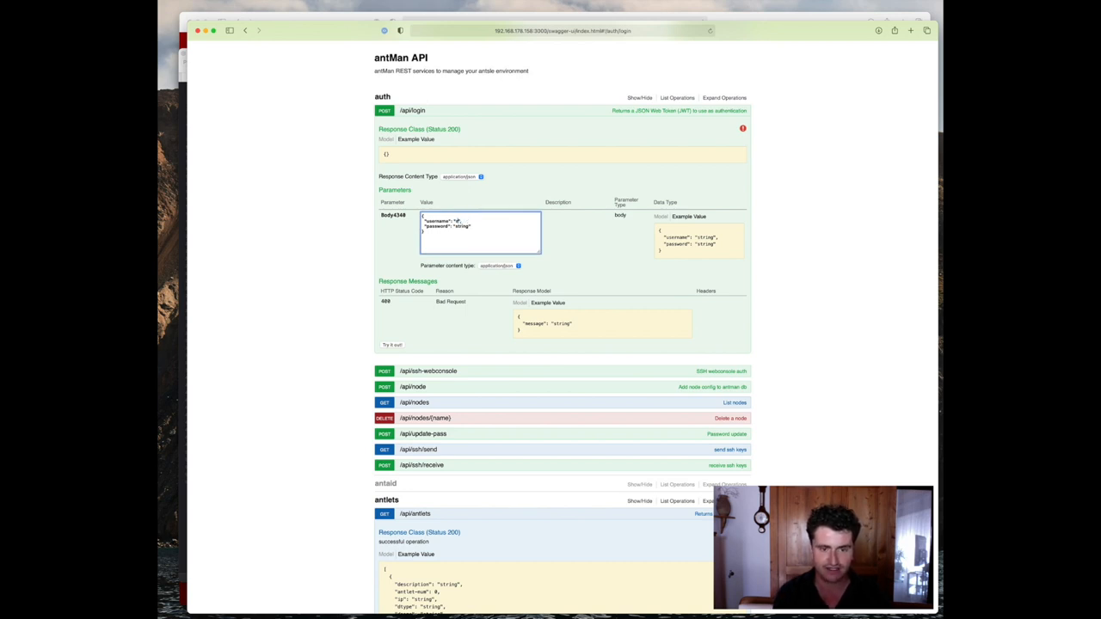
{"action": "type", "text": "root"}
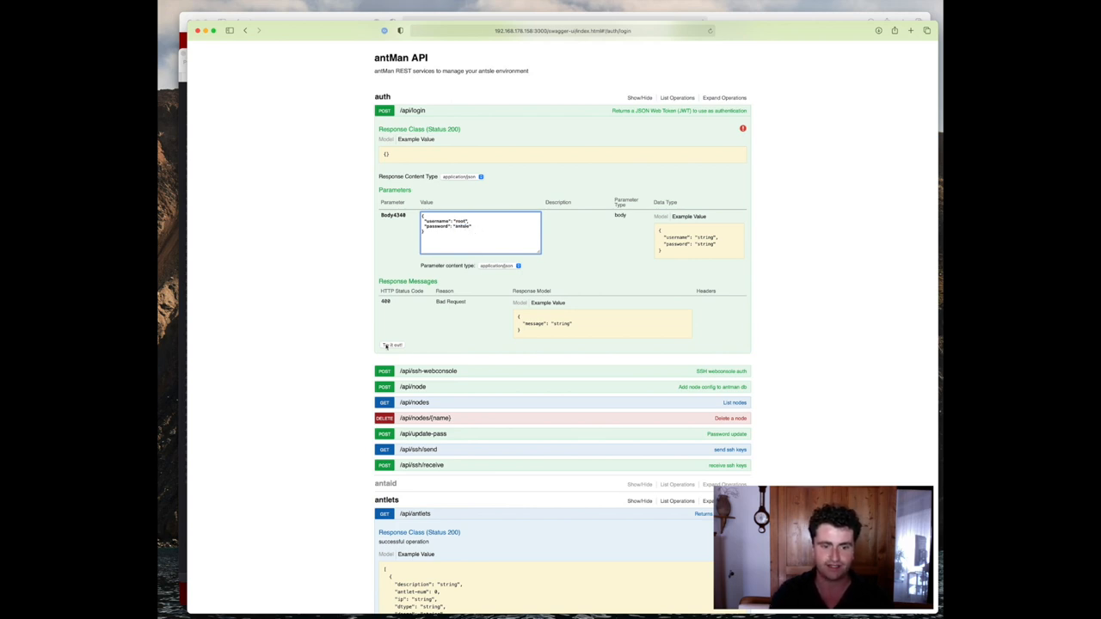
{"action": "left_click", "coordinate": [392, 345]}
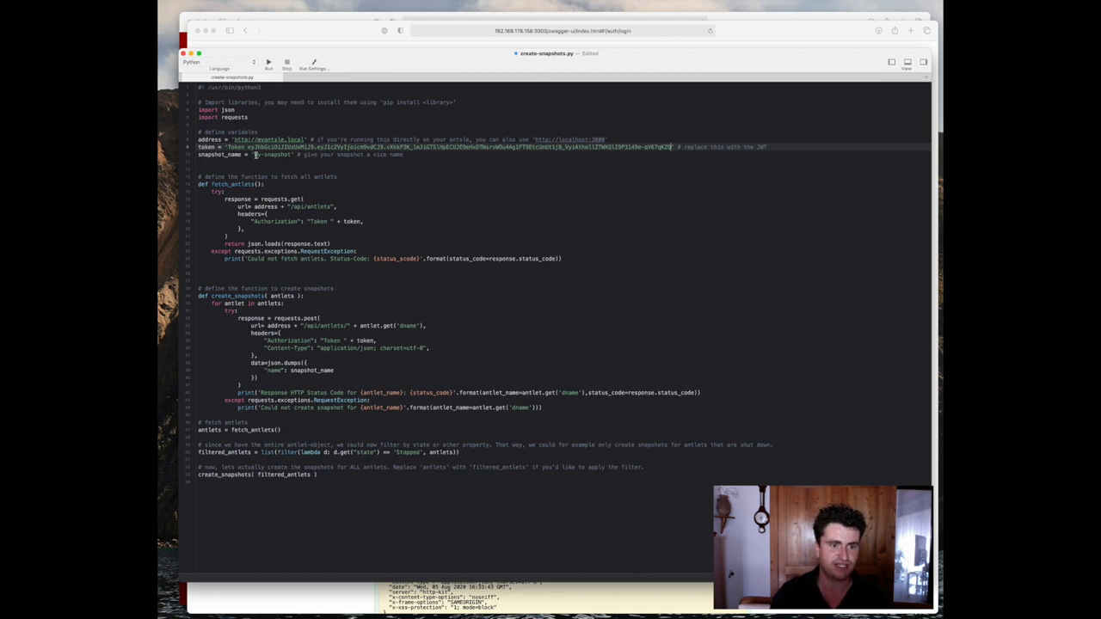
- Select the snapshot_name value in the script to change it to my-snapshot
{"action": "double_click", "coordinate": [271, 154]}
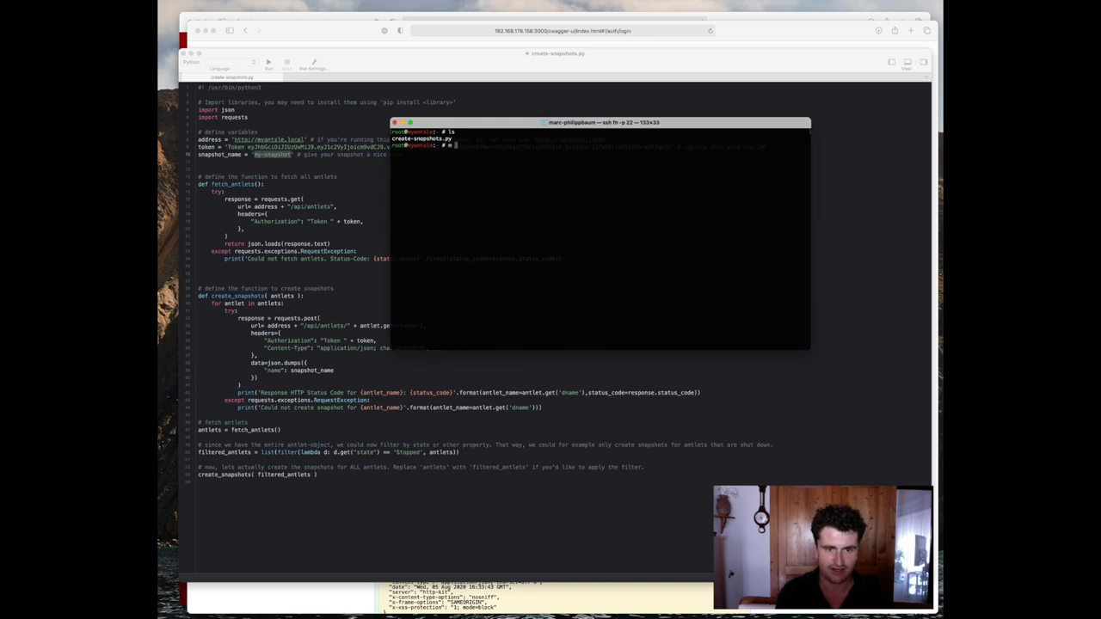
- Open the antsle's create-snapshots.py in vim to check its localhost:3000 settings
{"action": "type", "text": "vim cre"}
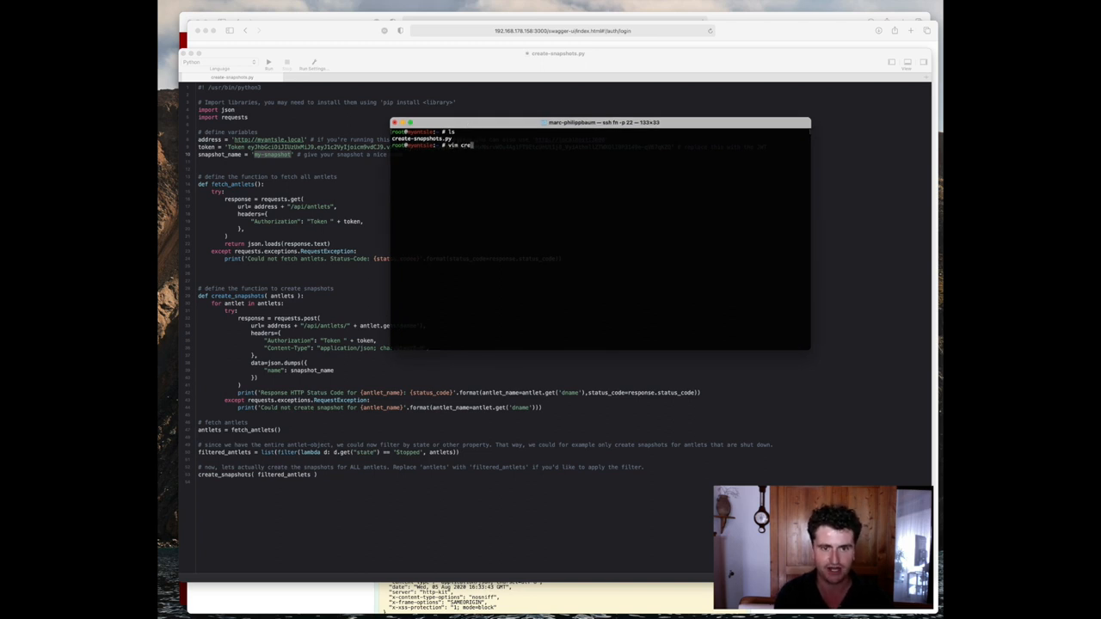
{"action": "key", "text": "Return"}
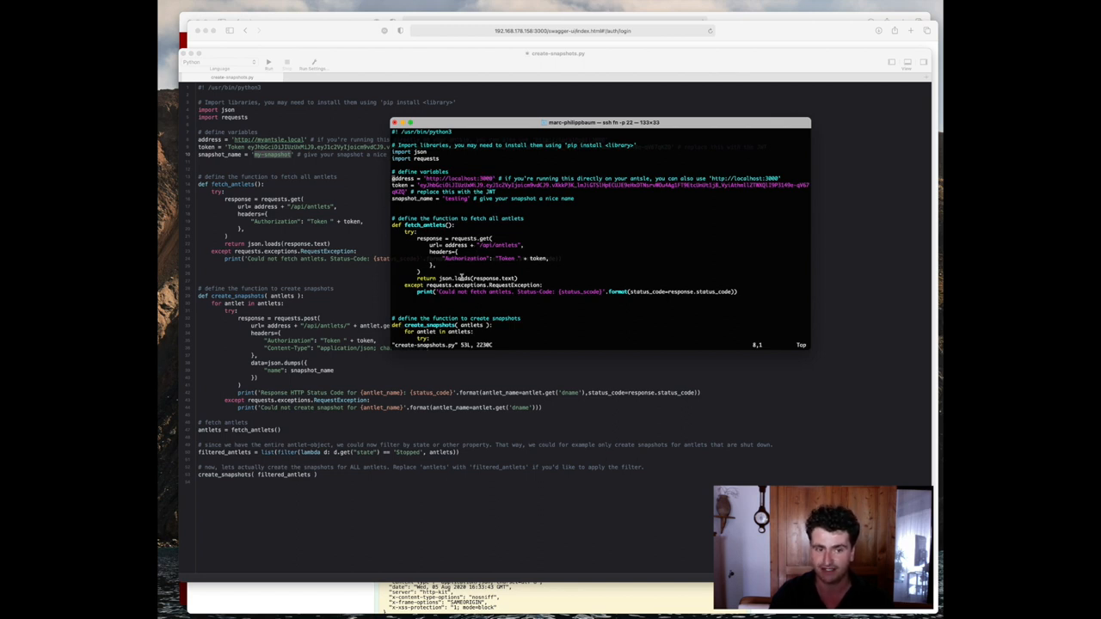
{"action": "mouse_move", "coordinate": [420, 185]}
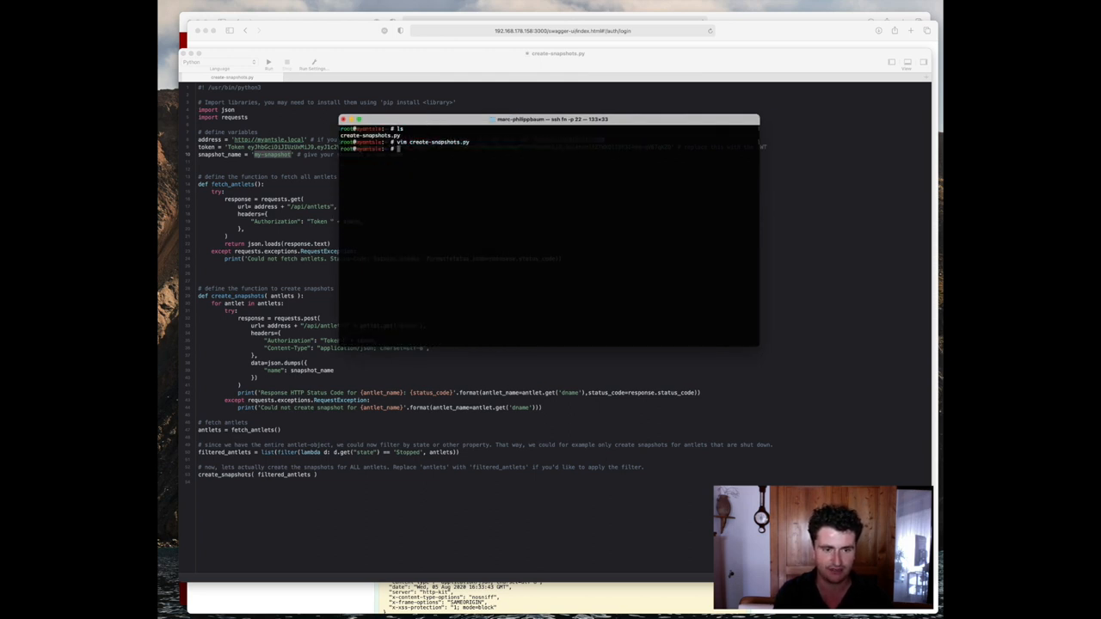
- Run create-snapshots.py with python on the antsle, then reopen it in vim
{"action": "type", "text": "pythi"}
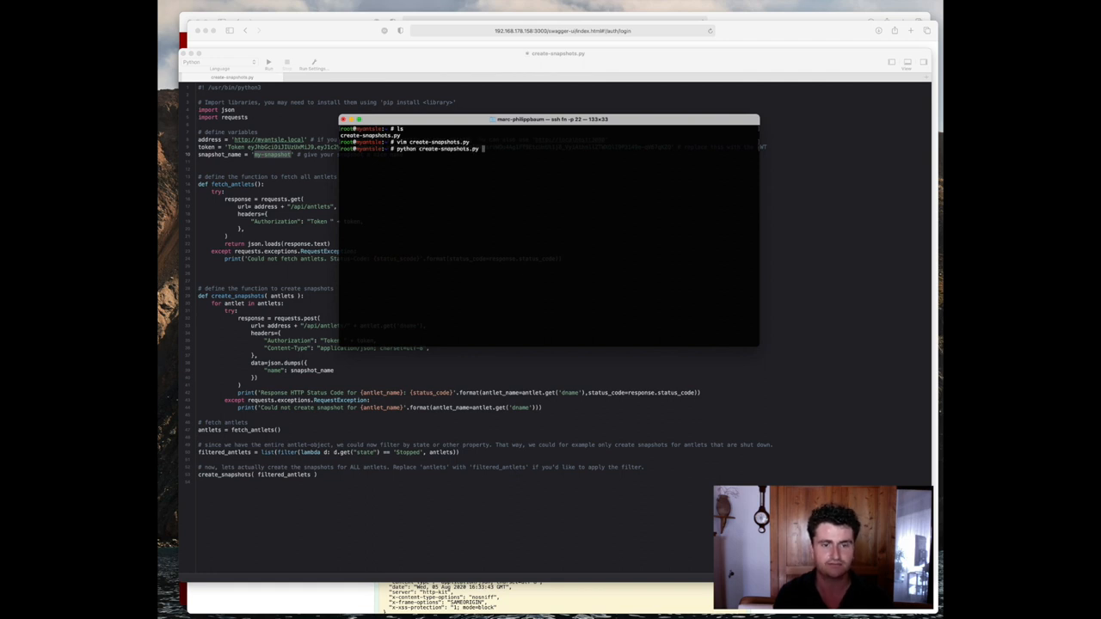
{"action": "key", "text": "Return"}
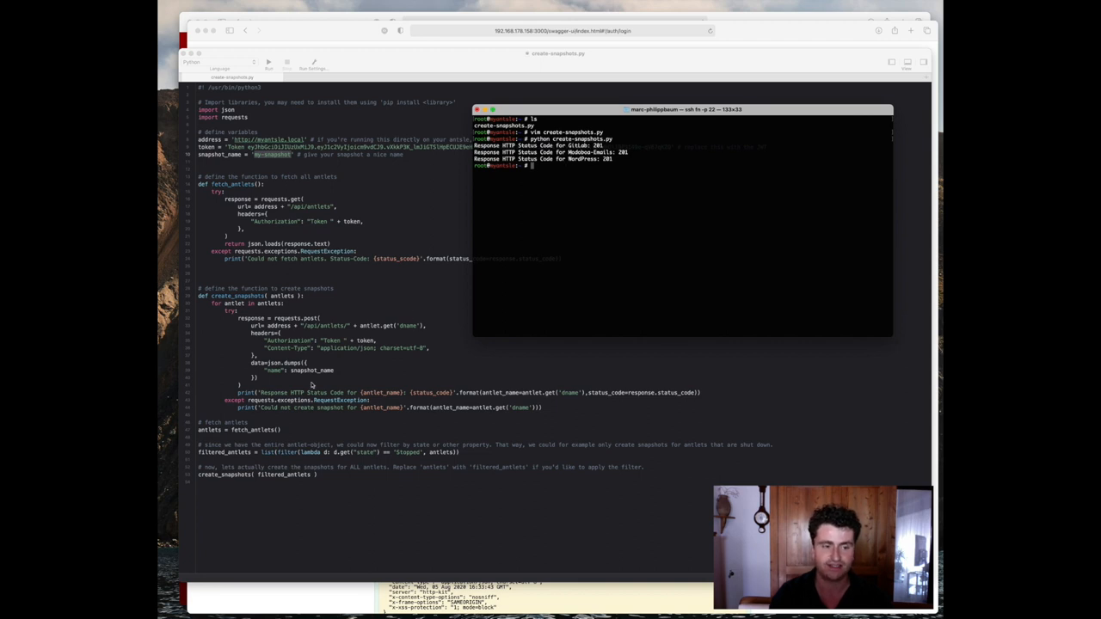
{"action": "mouse_move", "coordinate": [603, 236]}
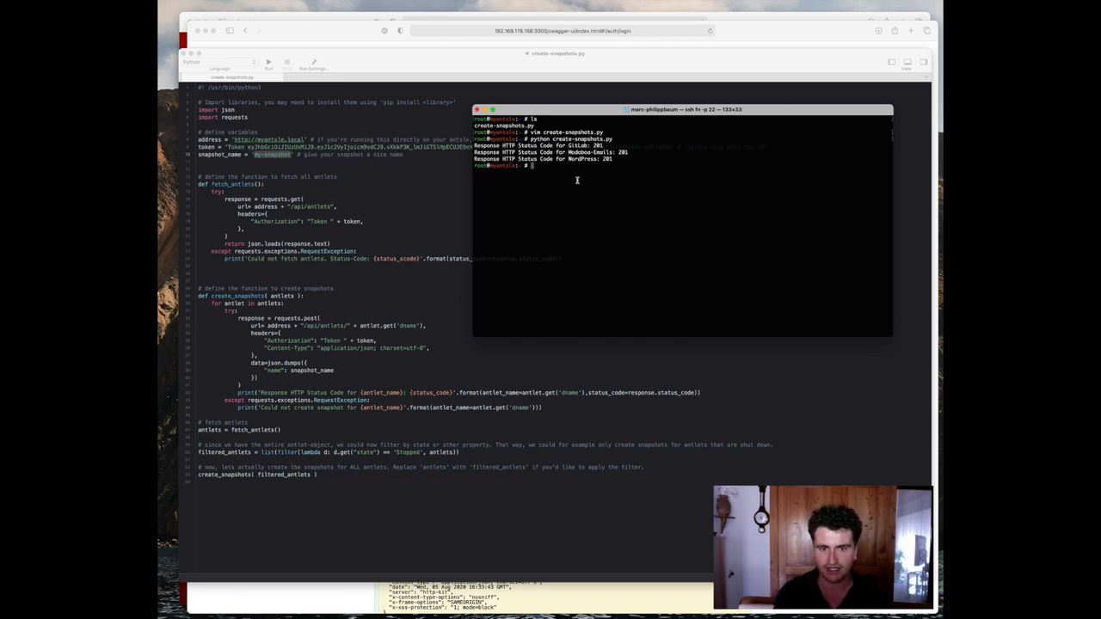
{"action": "type", "text": "vim create-snapshots.py"}
{"action": "type", "text": "cronta"}
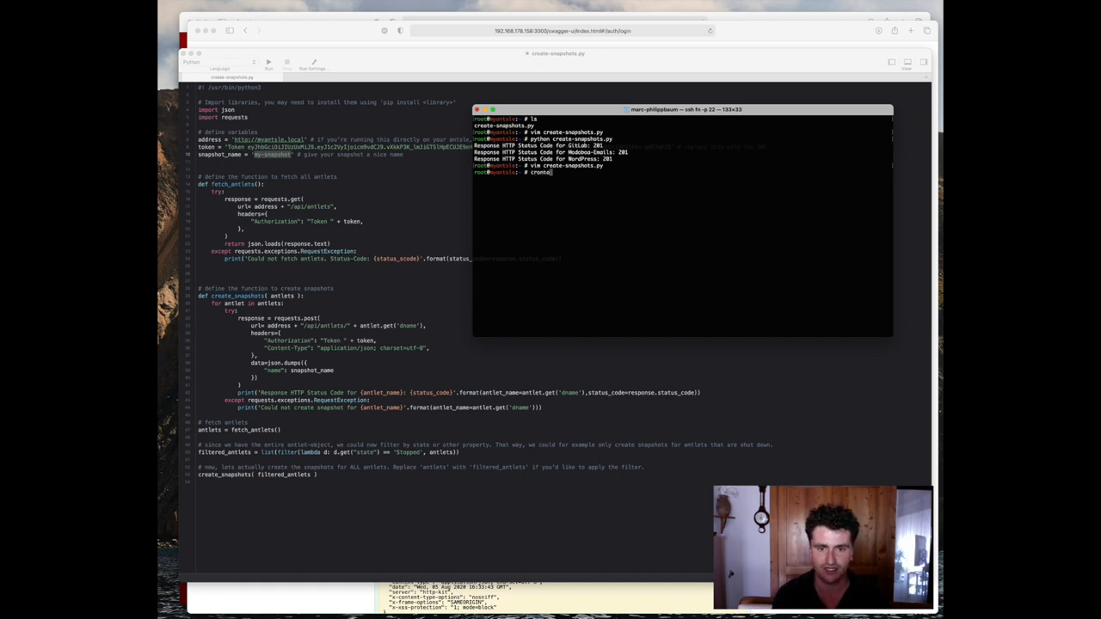
- Open root's crontab for editing with crontab -e
{"action": "type", "text": "-e"}
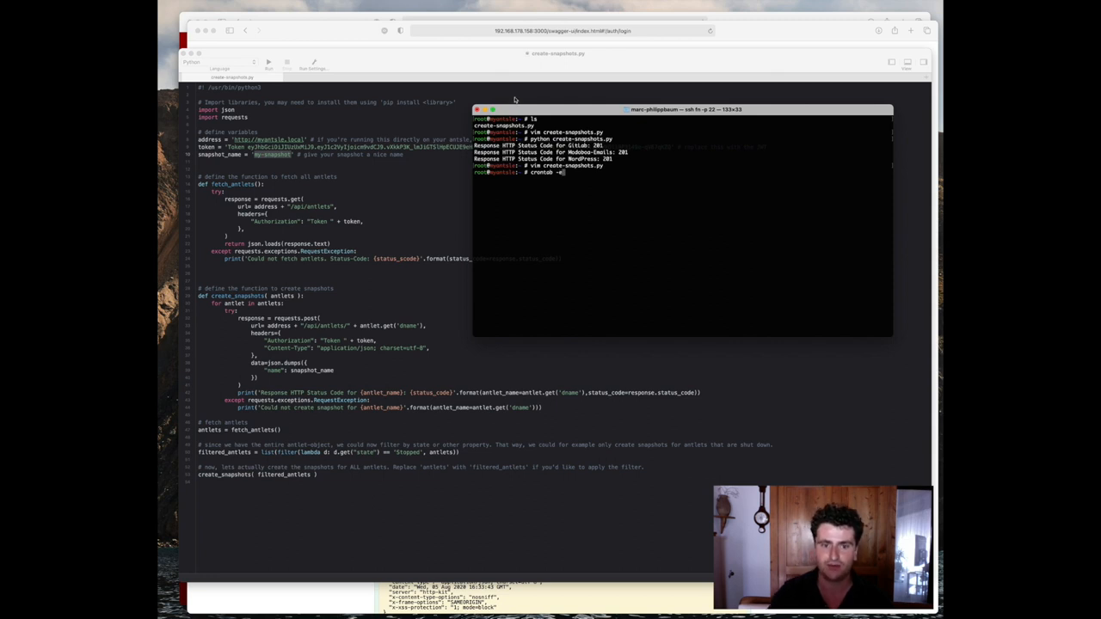
{"action": "mouse_move", "coordinate": [626, 143]}
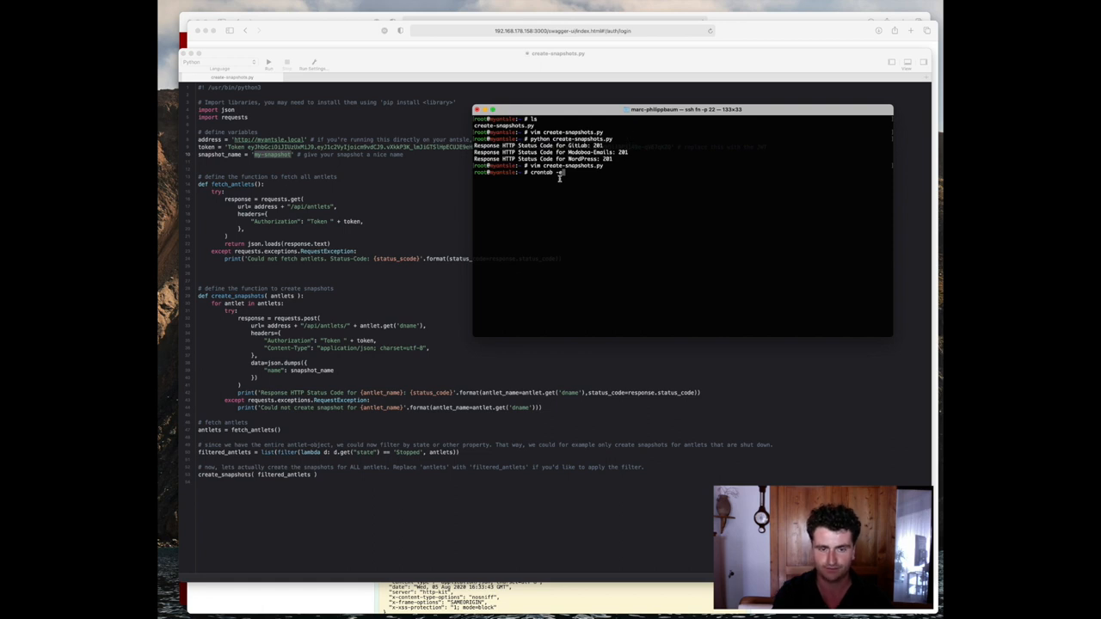
{"action": "key", "text": "Return"}
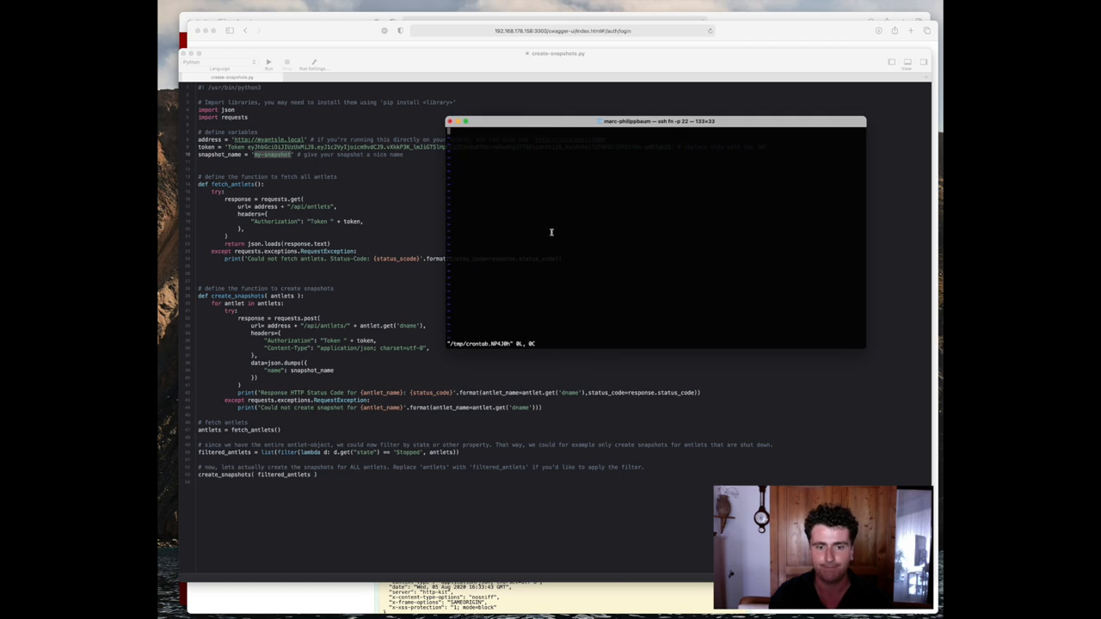
{"action": "mouse_move", "coordinate": [499, 245]}
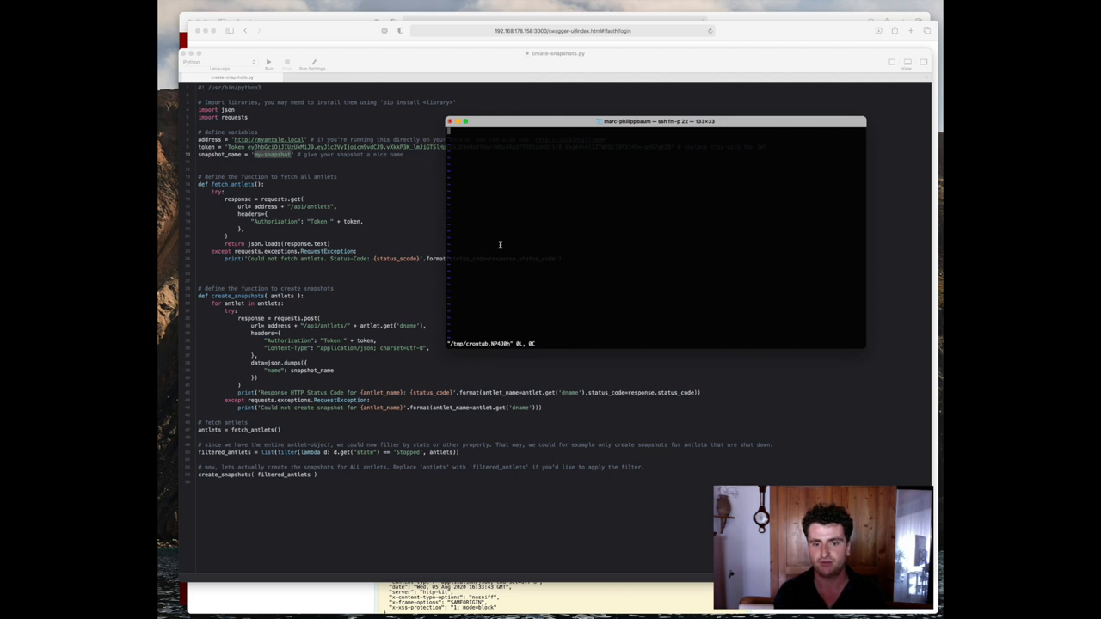
{"action": "mouse_move", "coordinate": [368, 143]}
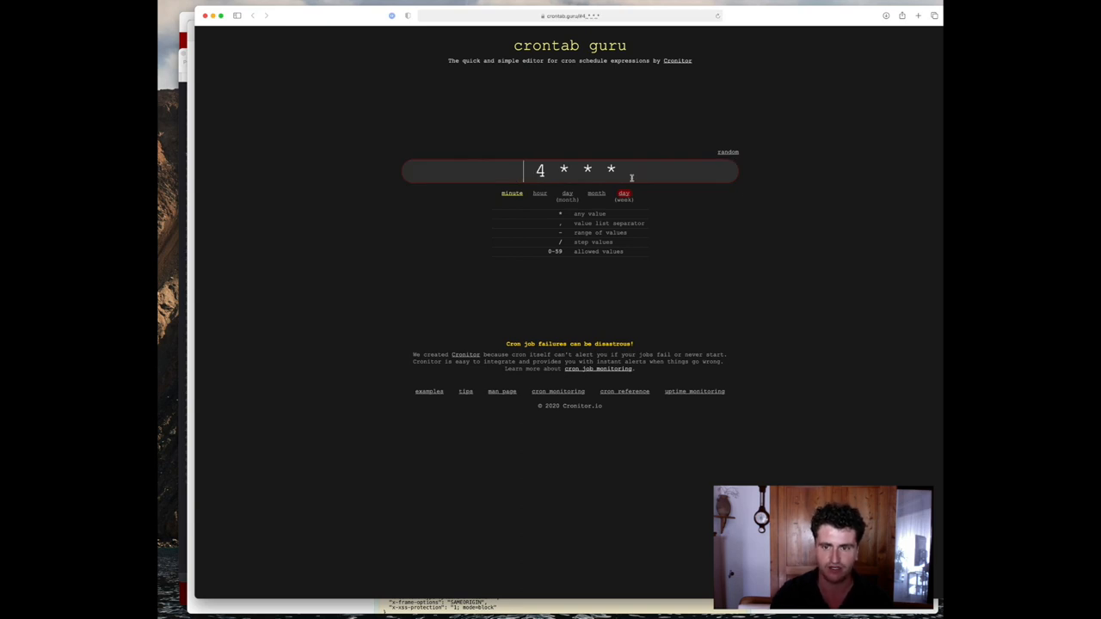
- Experiment with schedule expressions like '5 0 * 8 *' in crontab guru
{"action": "type", "text": "5 0 * 8 *"}
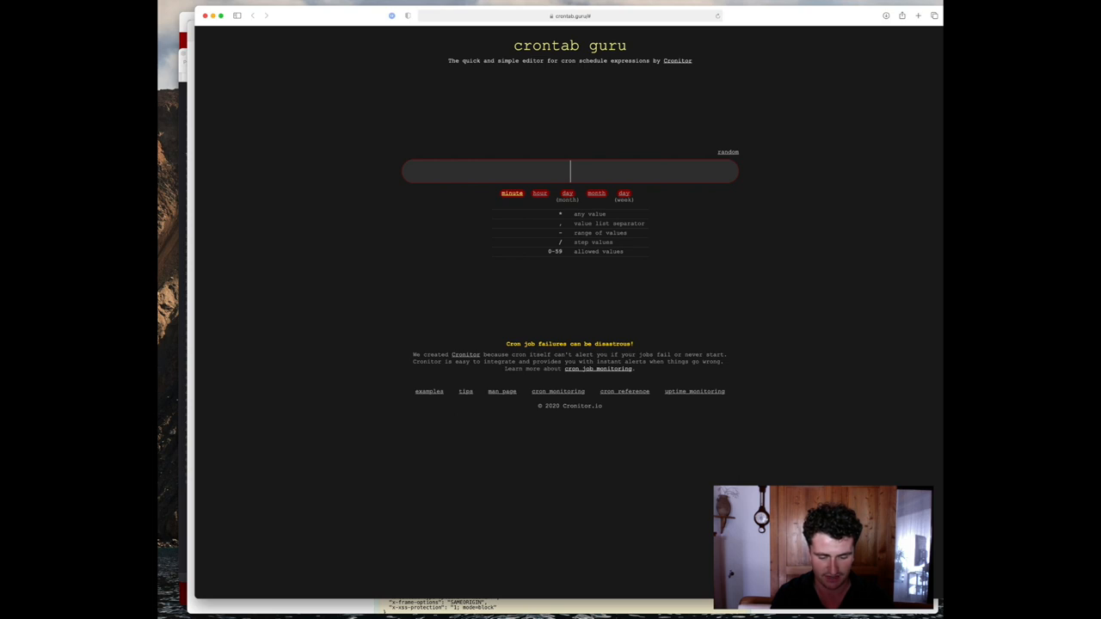
{"action": "type", "text": "10/"}
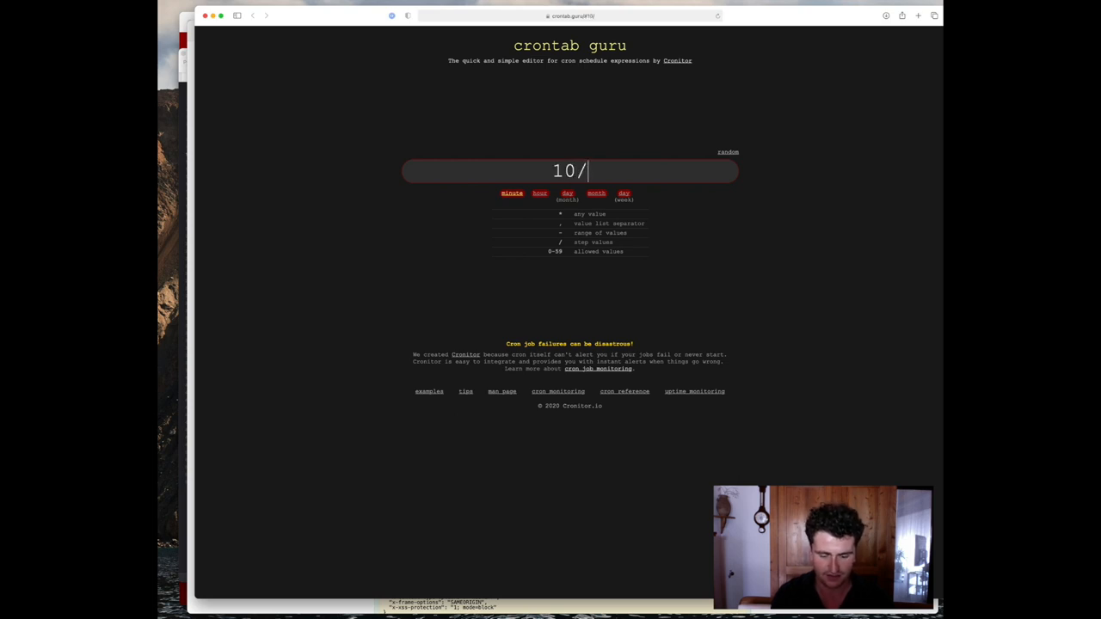
{"action": "type", "text": "* **"}
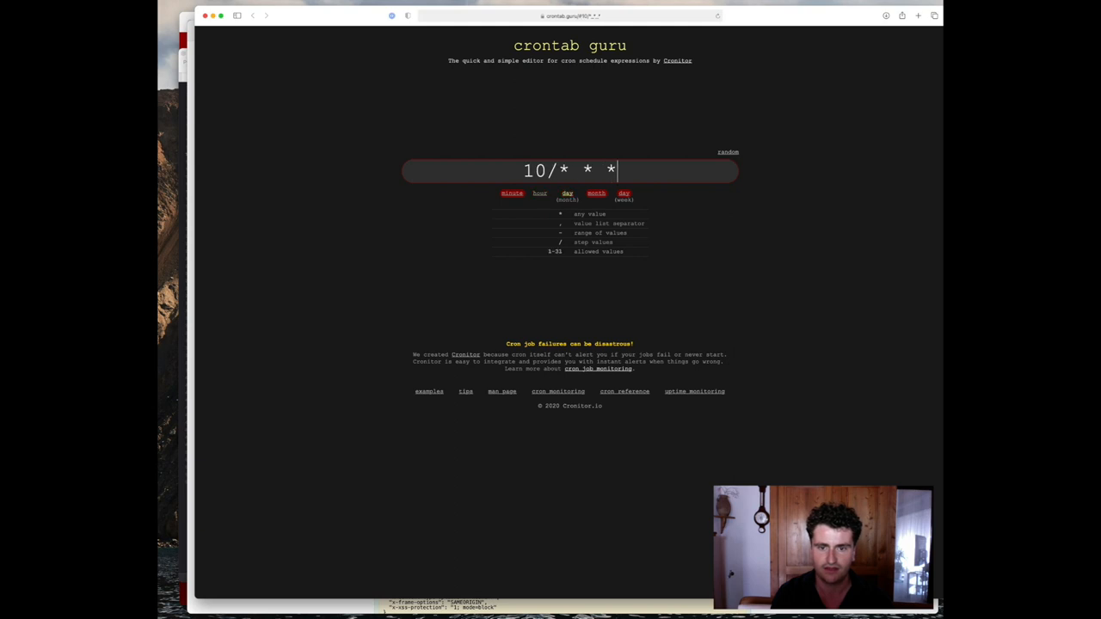
{"action": "type", "text": "*"}
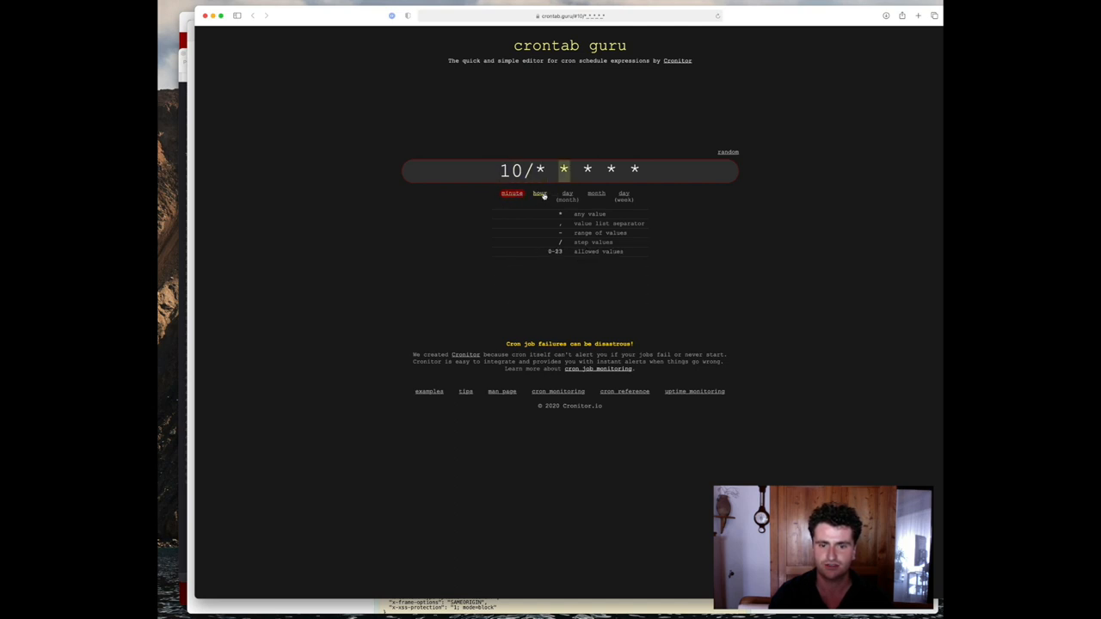
- Replace the expression with '*/10 * * * *', meaning every 10th minute
{"action": "left_click", "coordinate": [490, 170]}
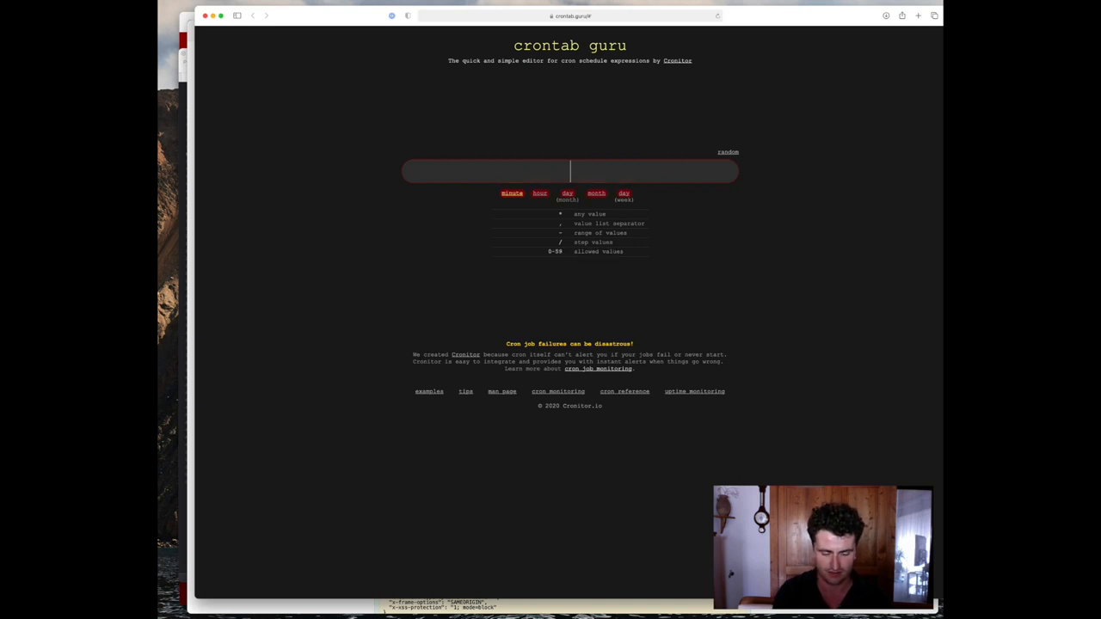
{"action": "type", "text": "*/10"}
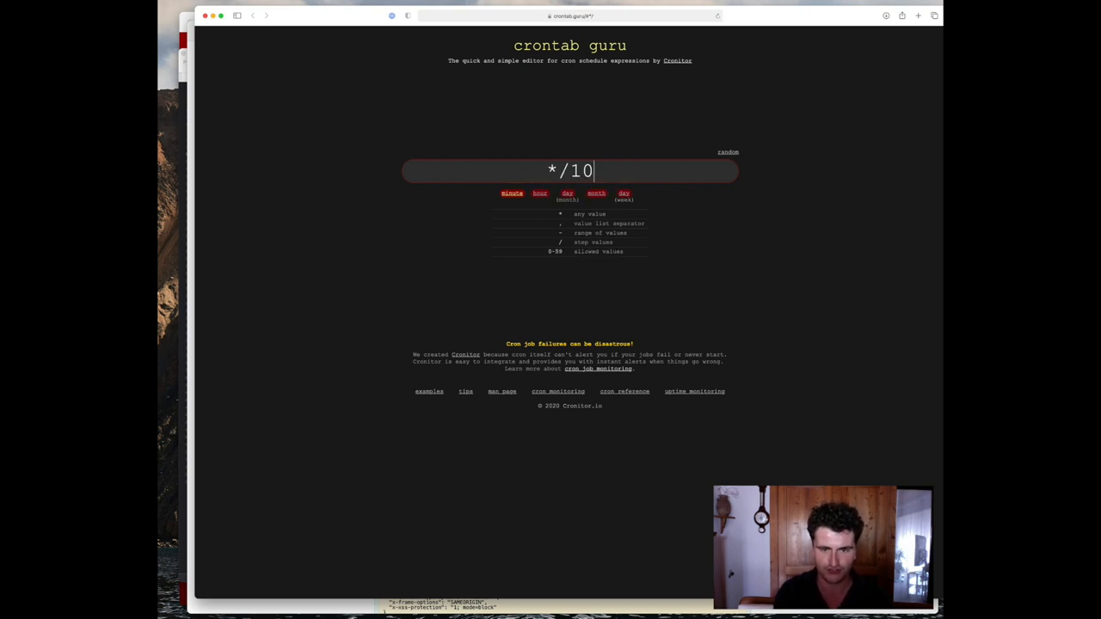
{"action": "type", "text": "**"}
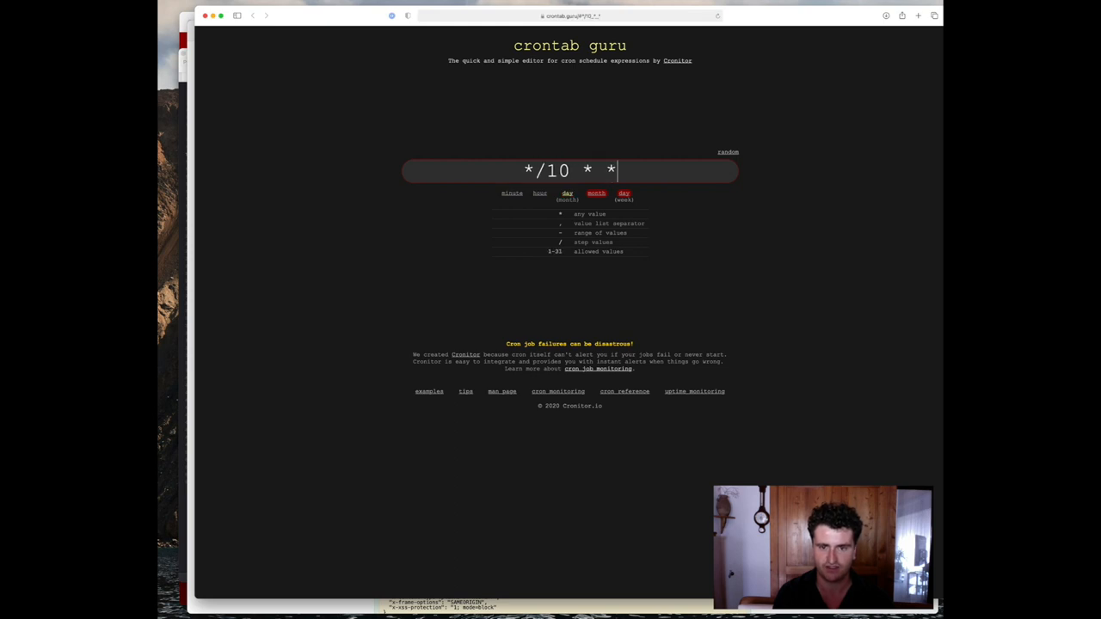
{"action": "type", "text": "* *"}
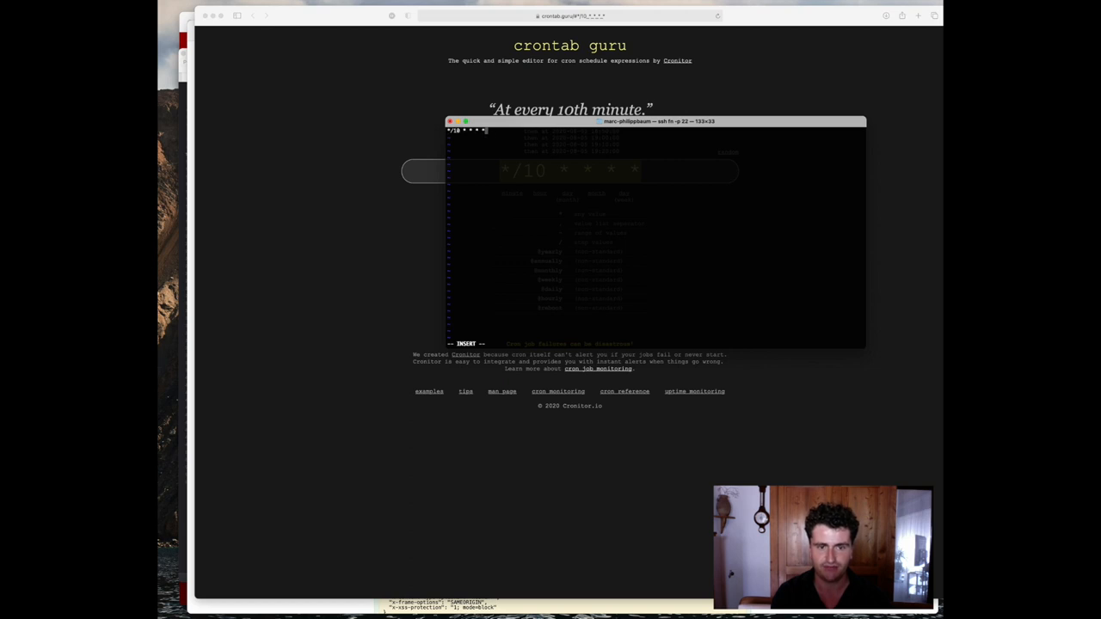
- Complete the crontab line with the command 'python /root/create-snapshots.py'
{"action": "type", "text": "python"}
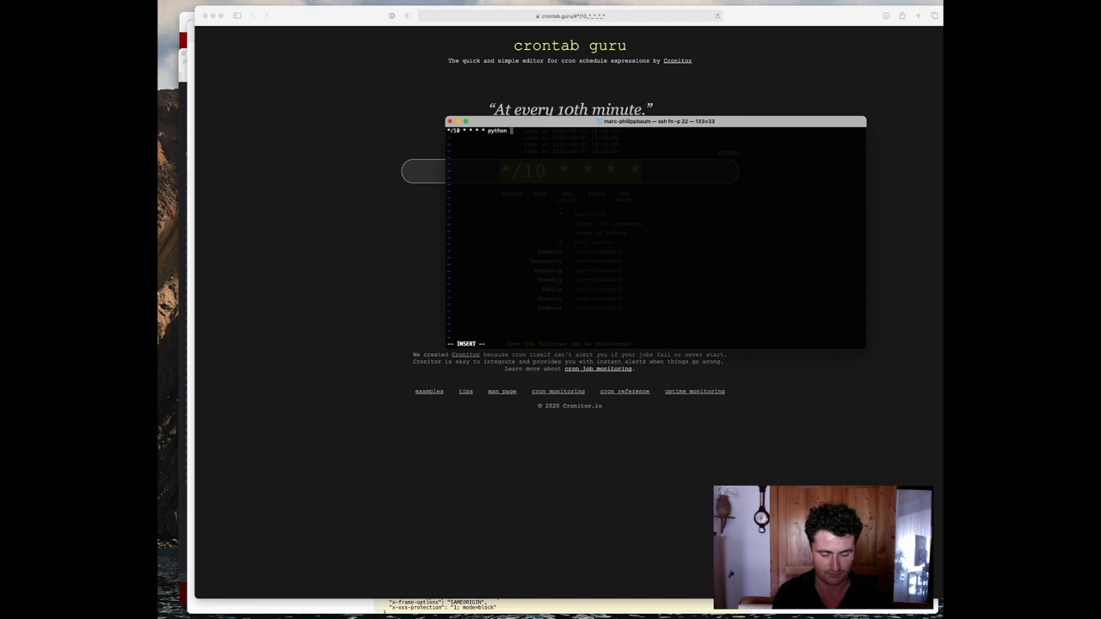
{"action": "type", "text": "/root"}
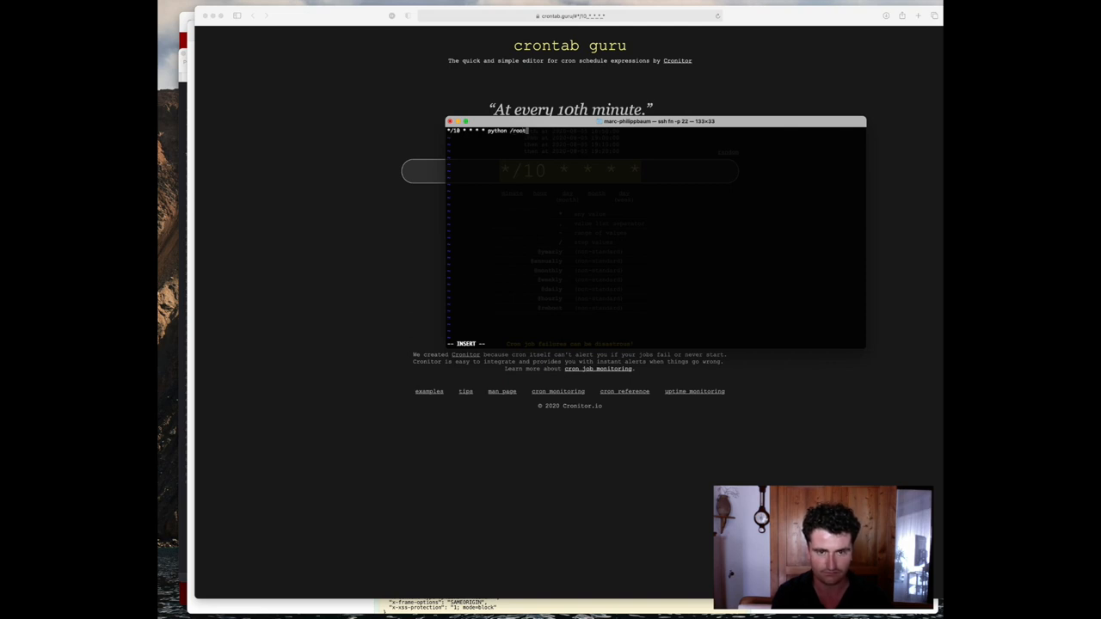
{"action": "type", "text": "/create-sm"}
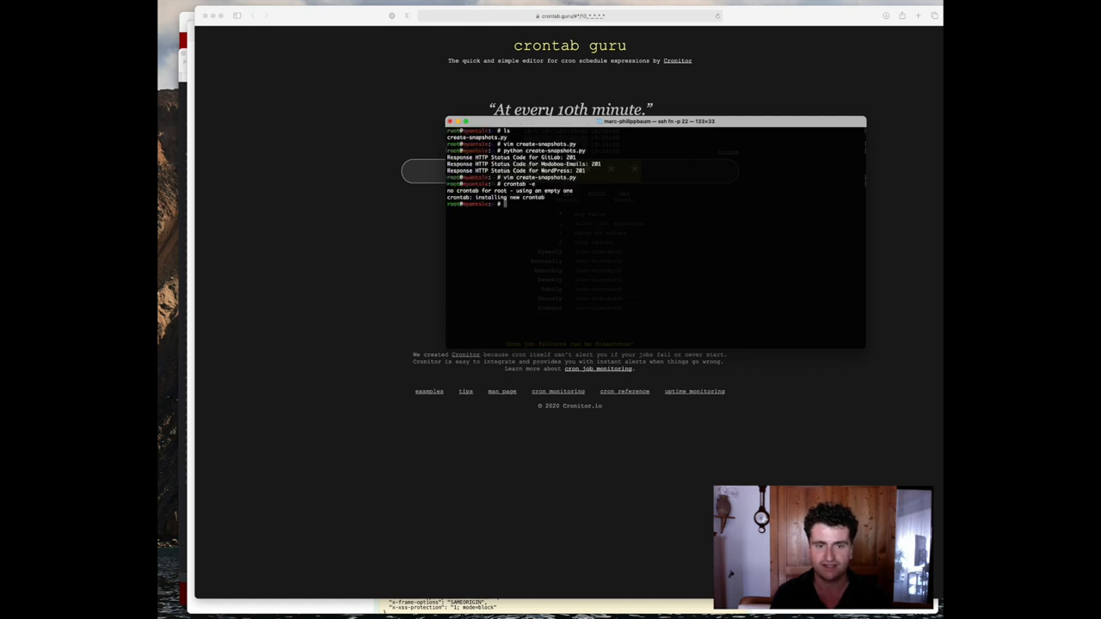
{"action": "mouse_move", "coordinate": [463, 209]}
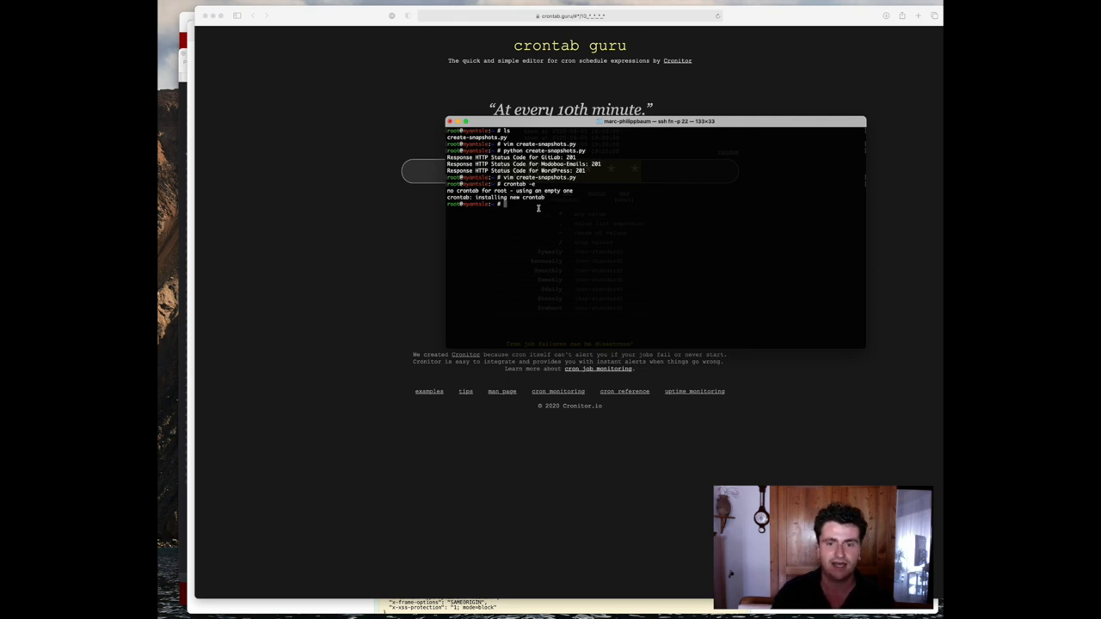
- Move the Terminal aside to show crontab guru's next runs at 18:40 and 18:50
{"action": "left_click_drag", "start_coordinate": [655, 121], "coordinate": [581, 143]}
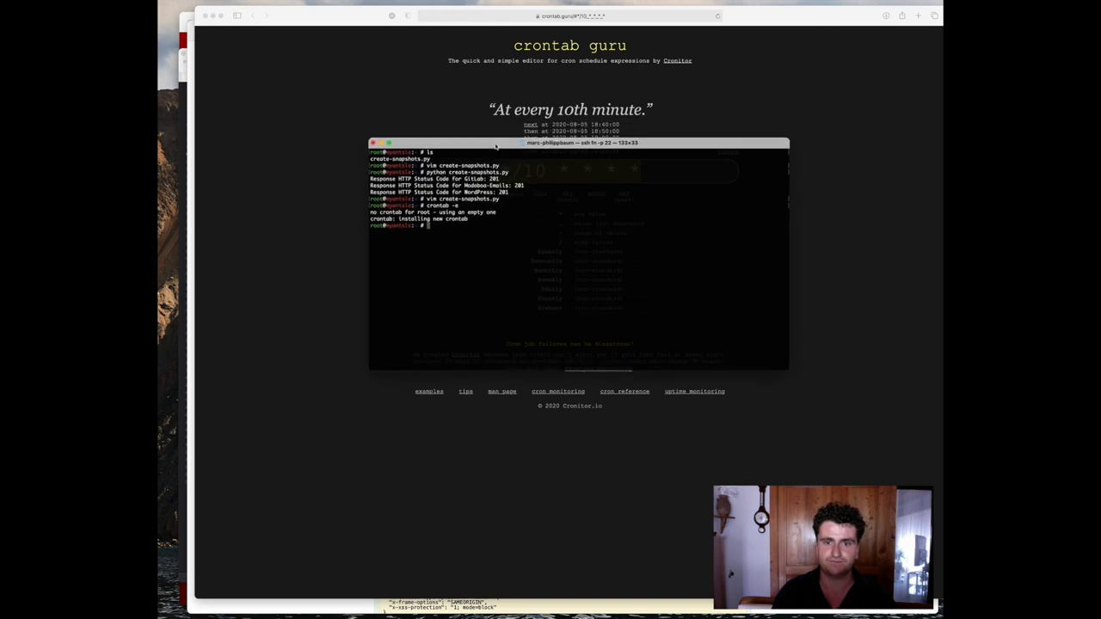